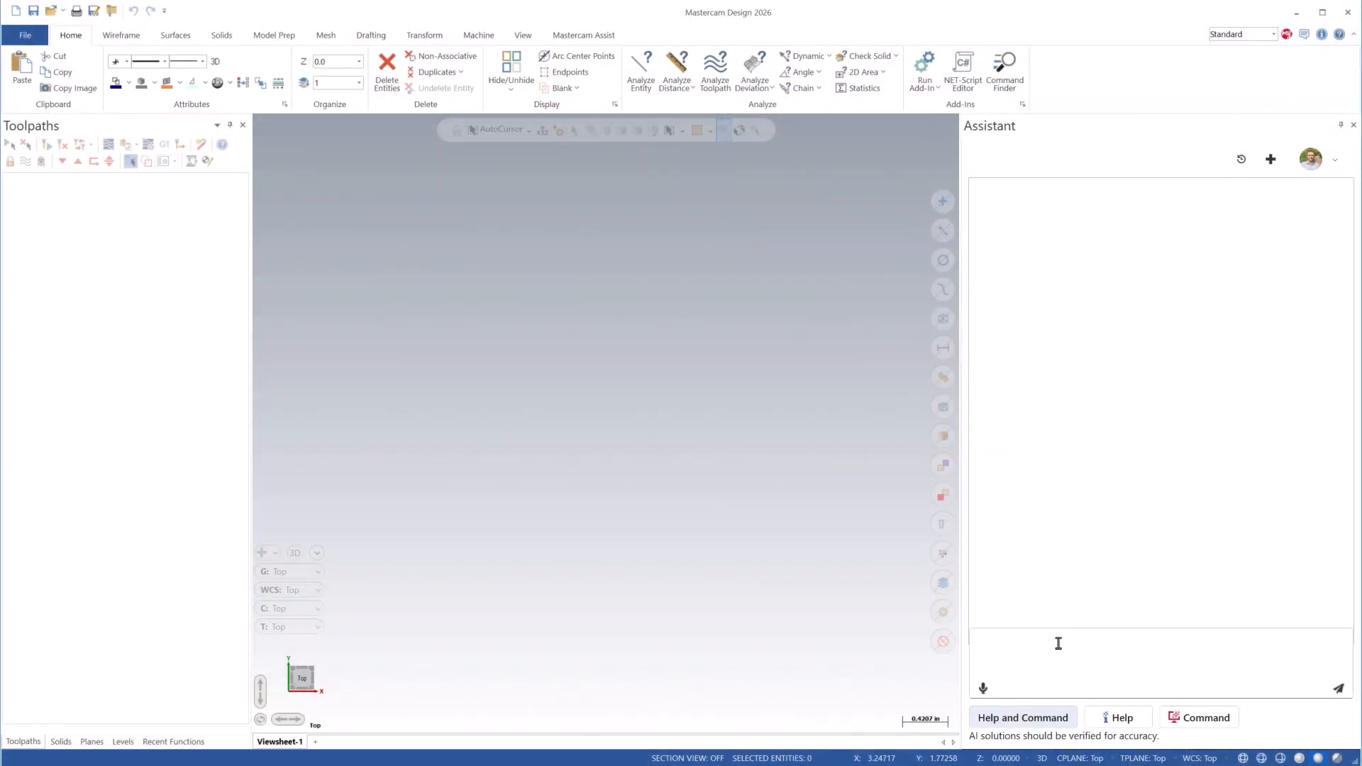
Ask the Assistant to 'open a file' and open Copilot_MultipleOps 1.mcam from its reply
text(open a fil)
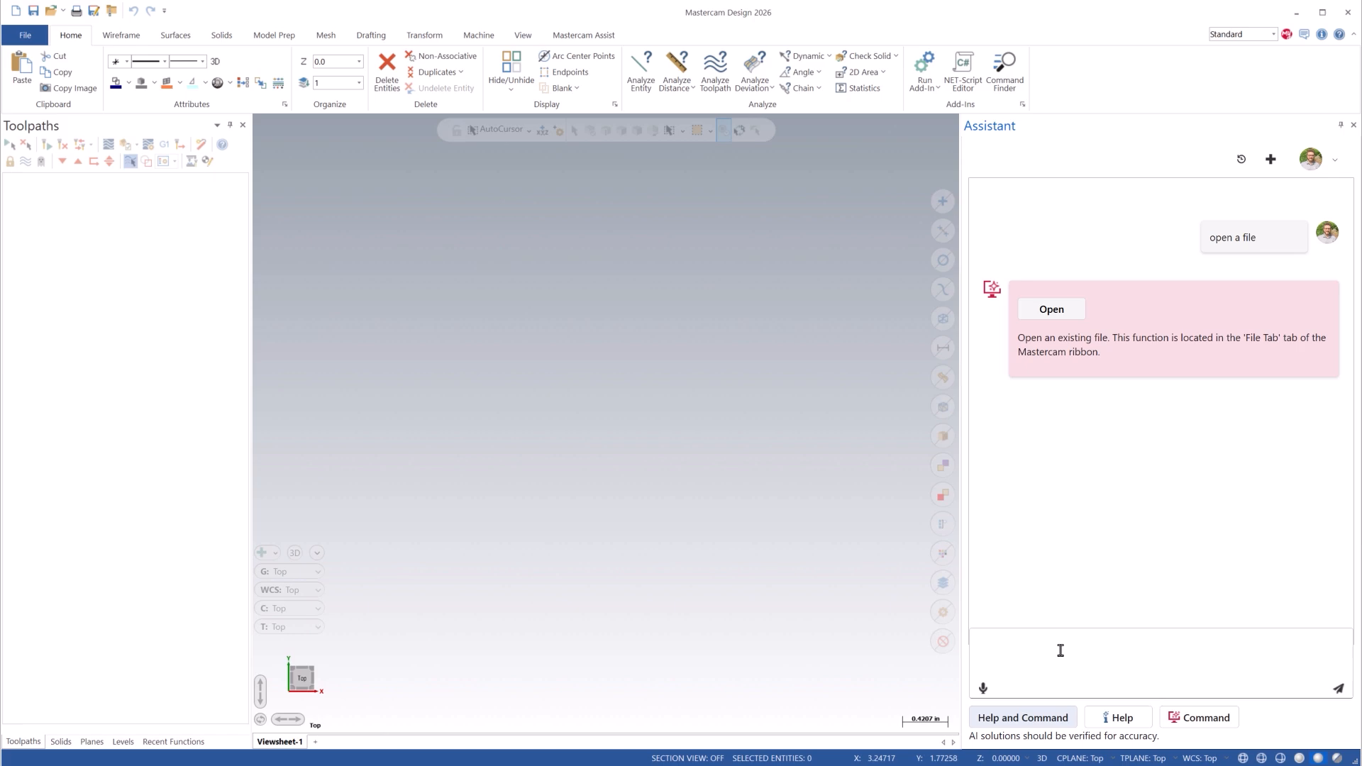
click(1050, 308)
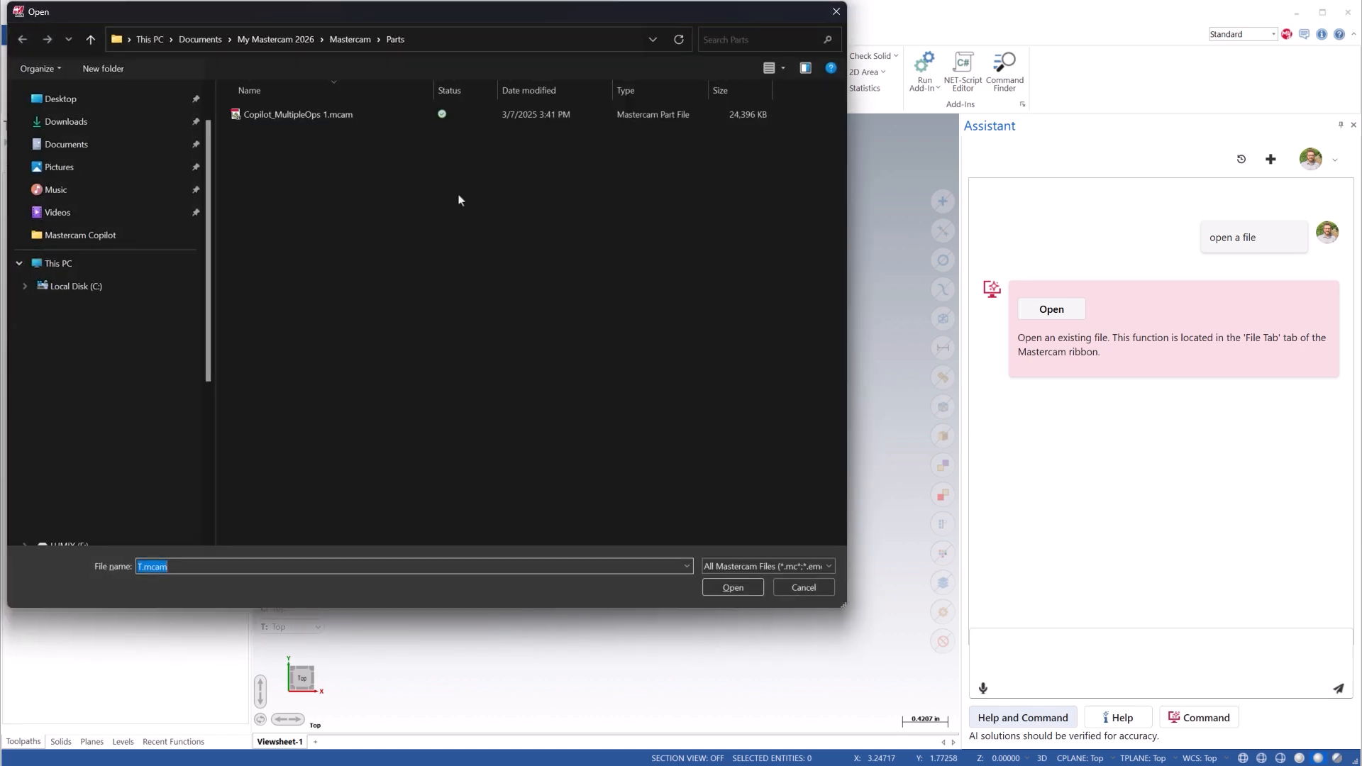
click(298, 113)
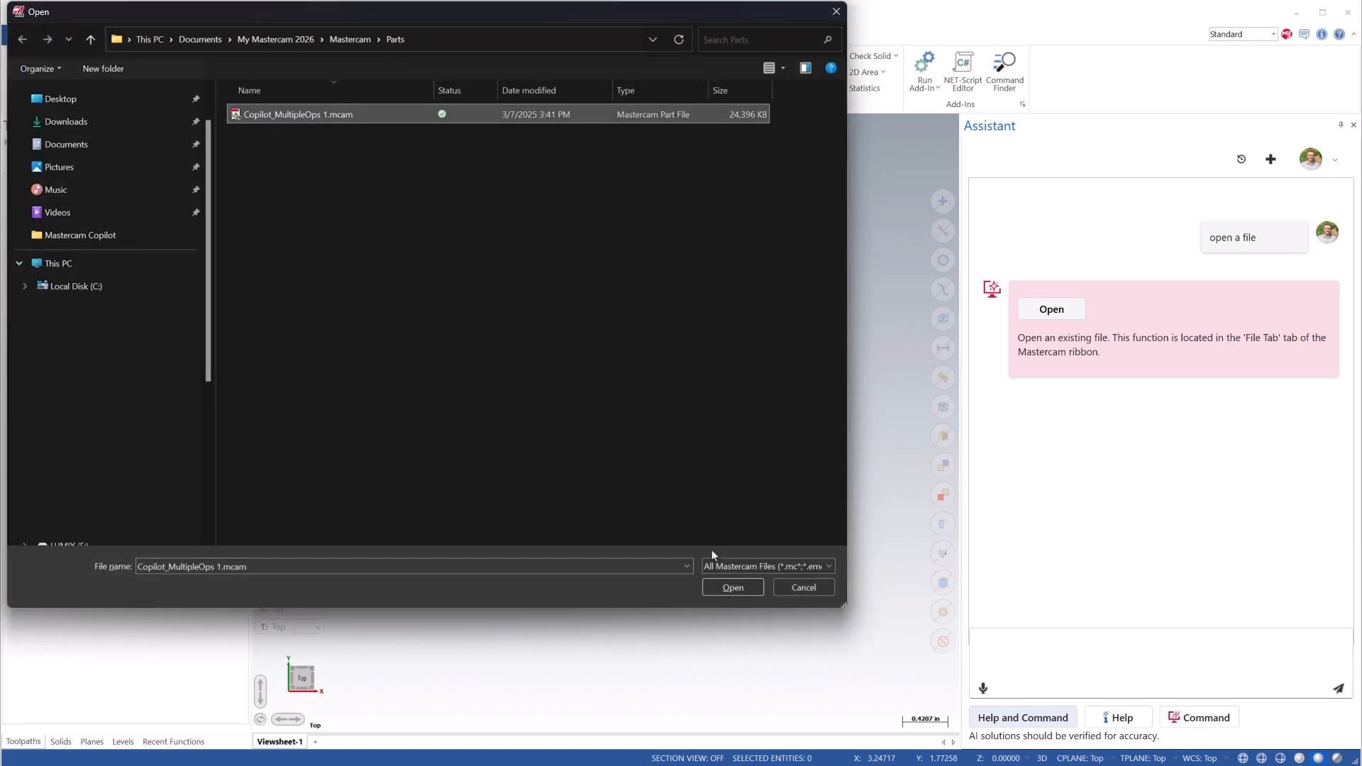
click(732, 588)
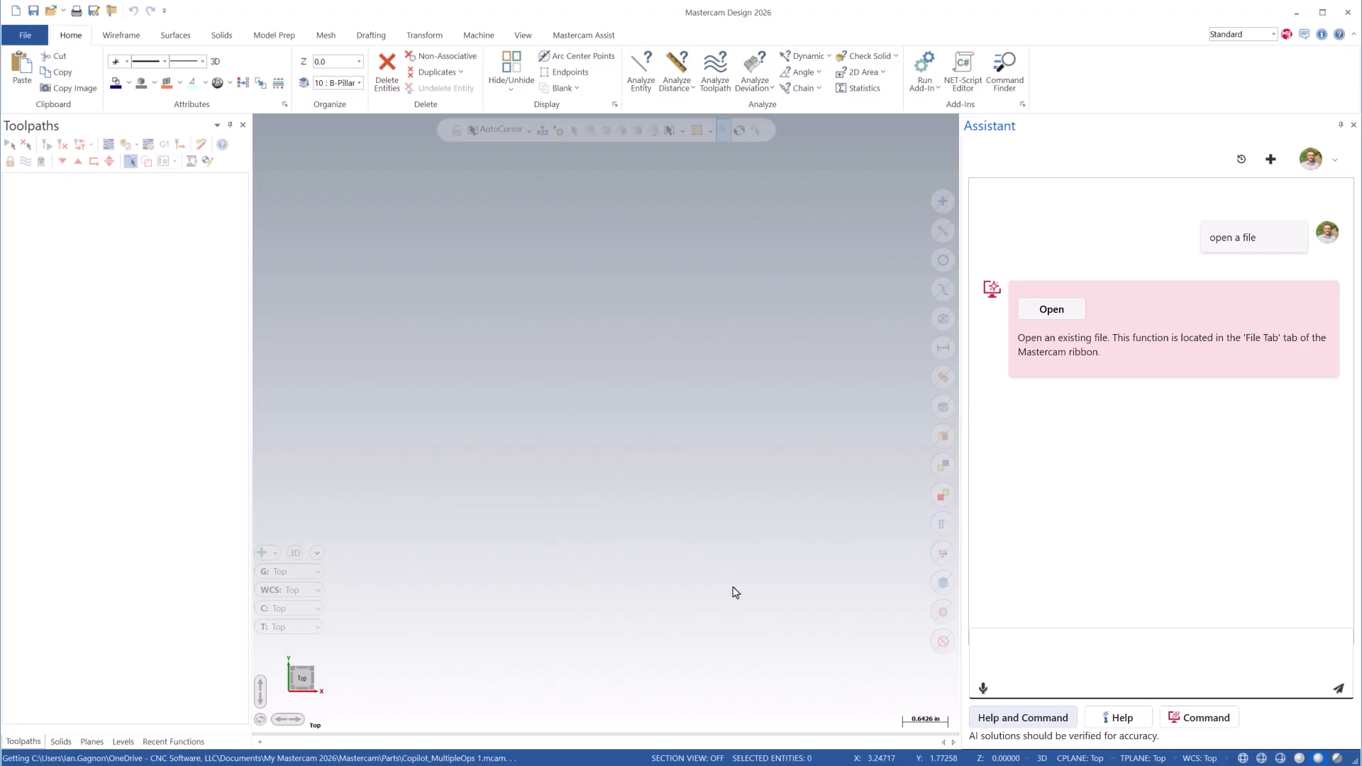
Ask the Assistant to 'fix the view' and apply the Front view it offers
click(1051, 308)
text(fix the view)
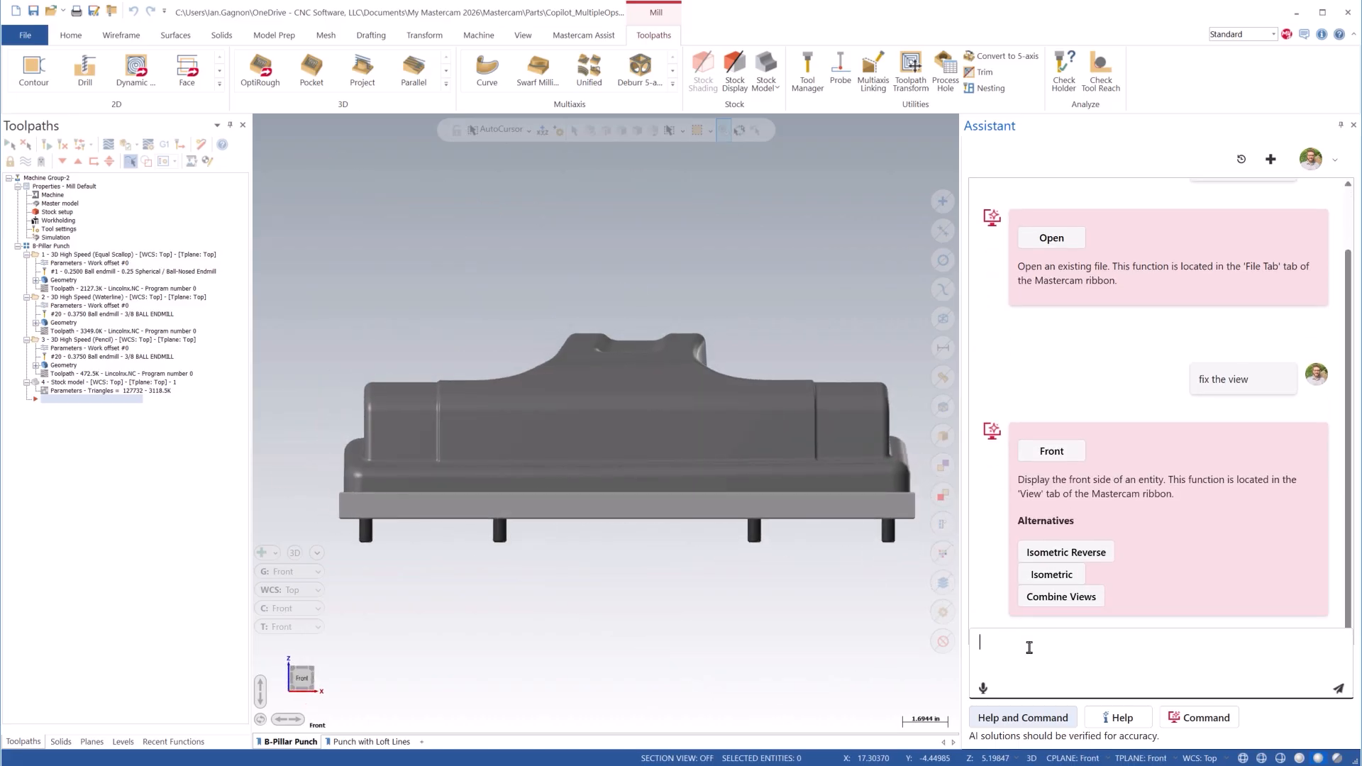
mouse_move(1099, 562)
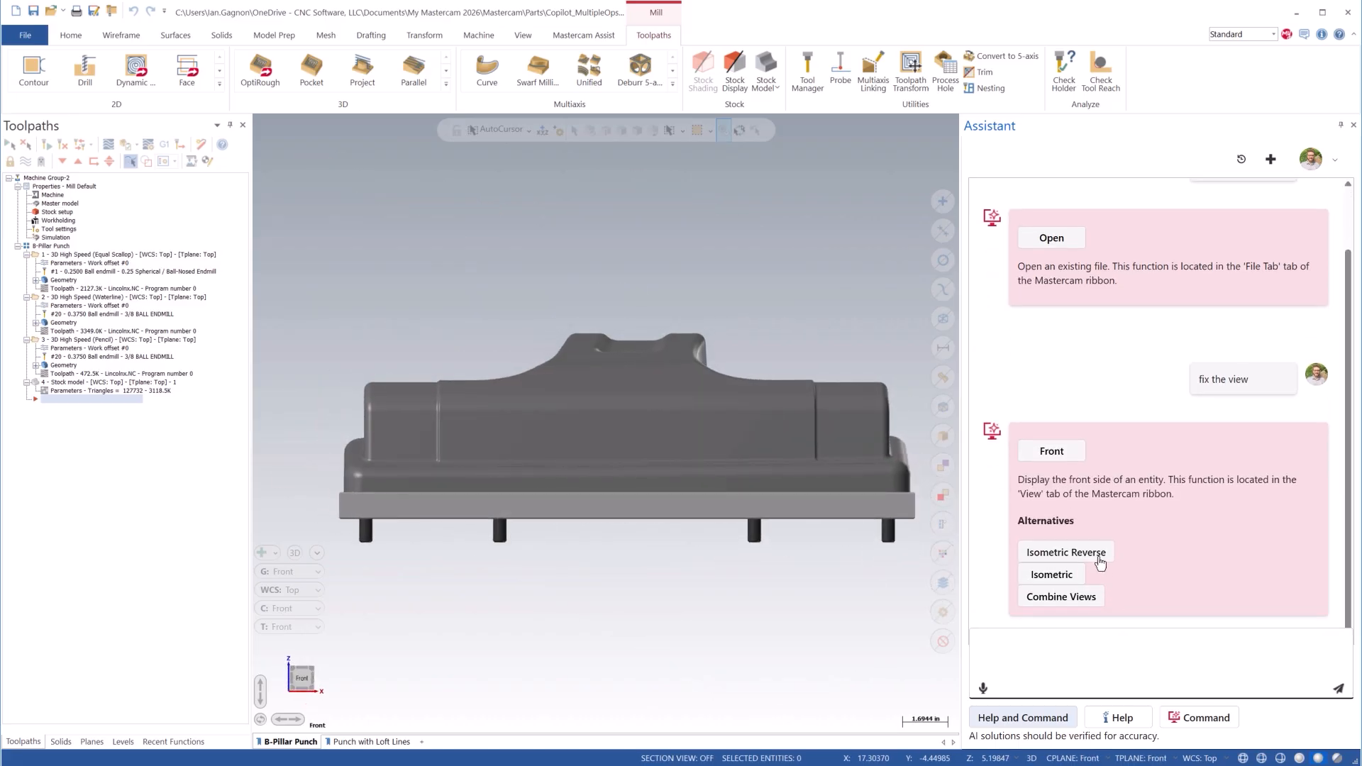
mouse_move(1098, 611)
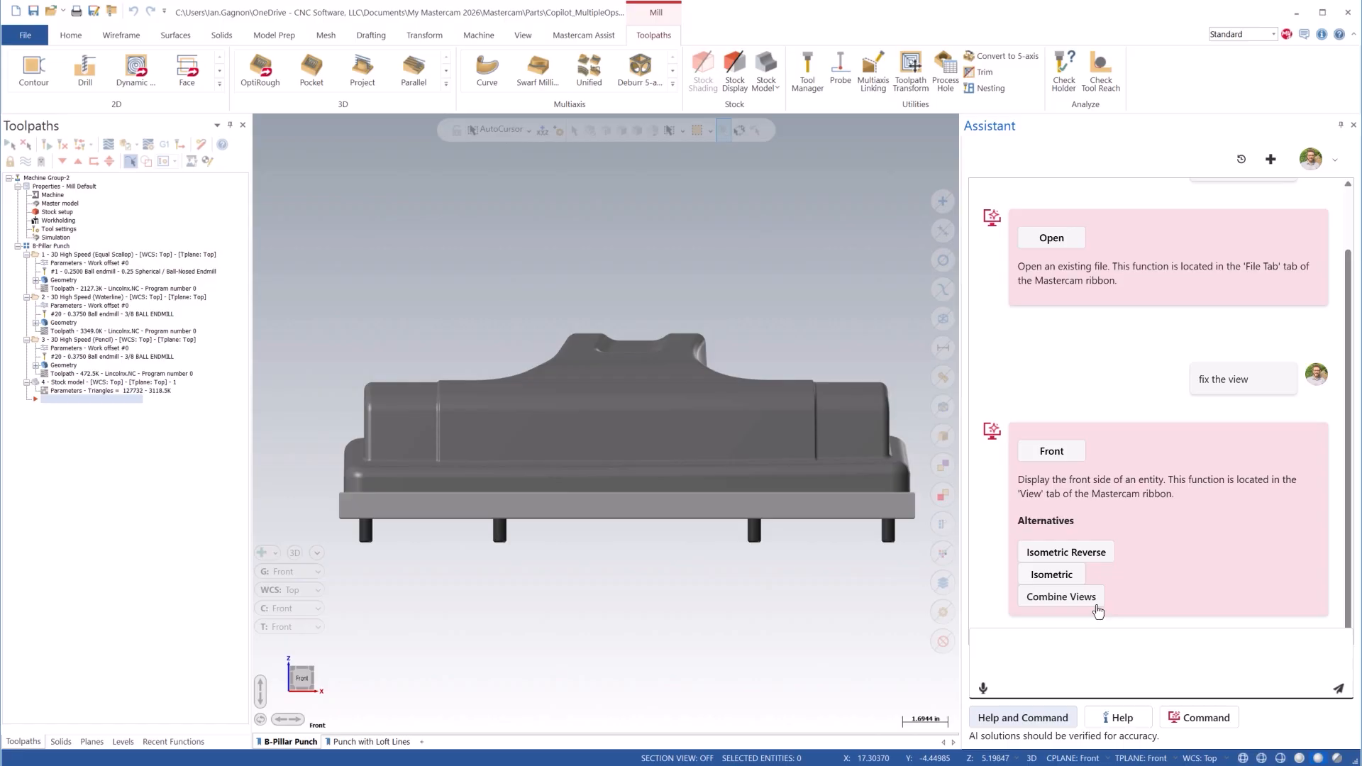
mouse_move(1092, 635)
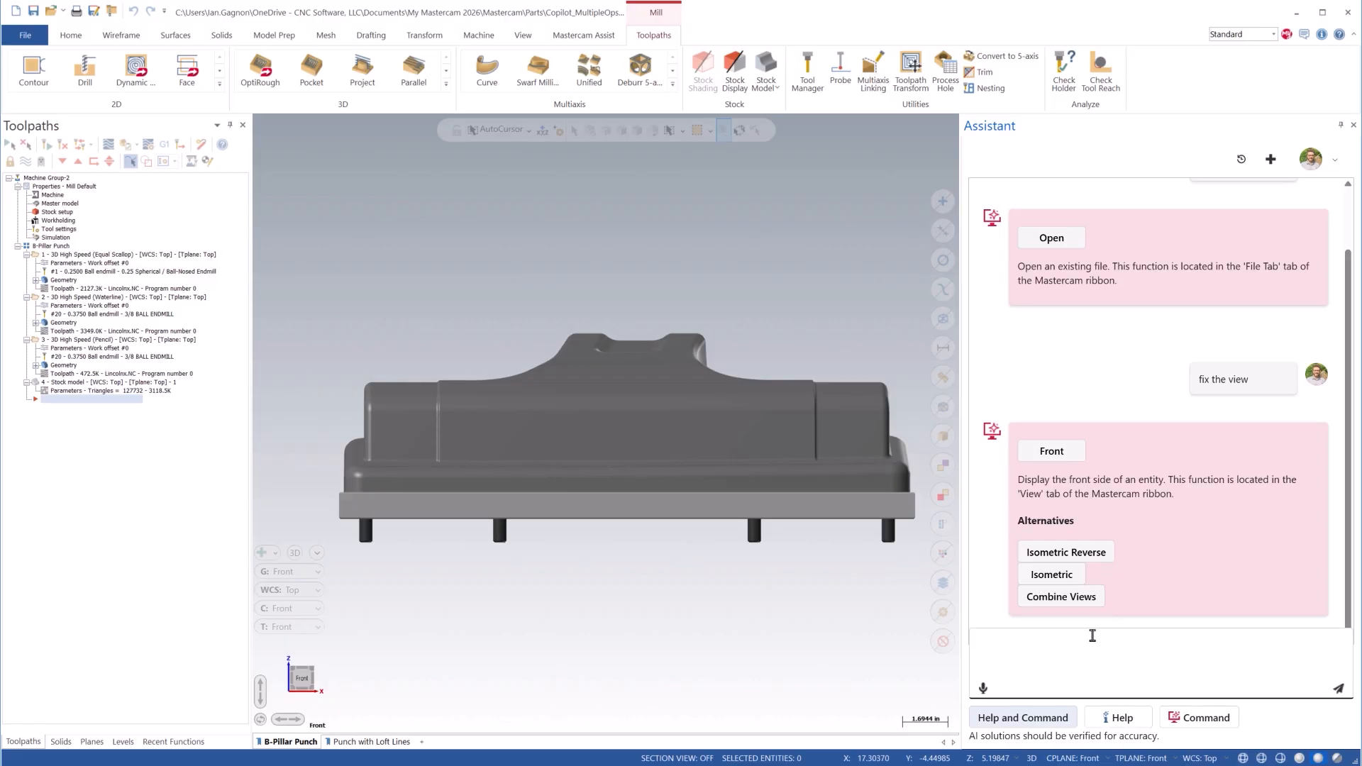
mouse_move(982, 688)
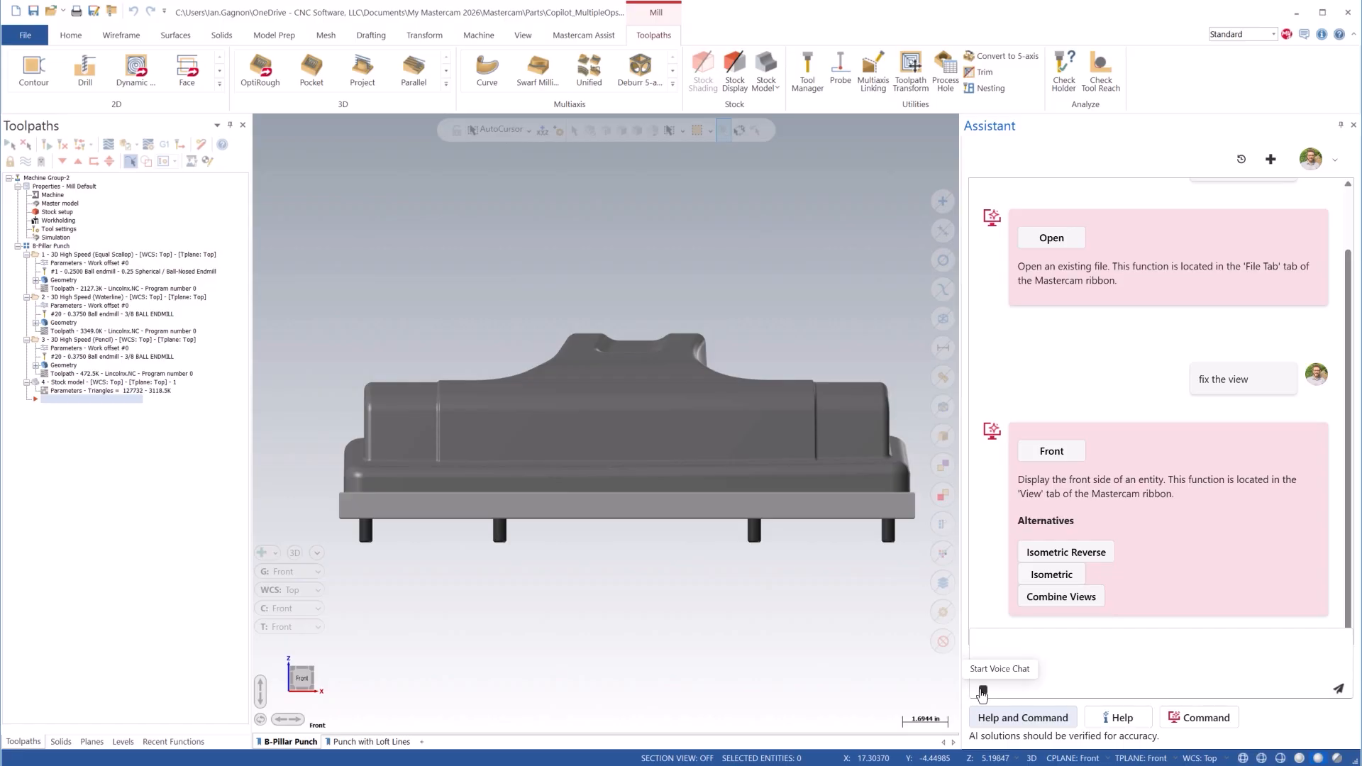
Send 'set wire mode.' to apply Wireframe, then 'back to shaded please.' for Shaded
text(set wire mode.)
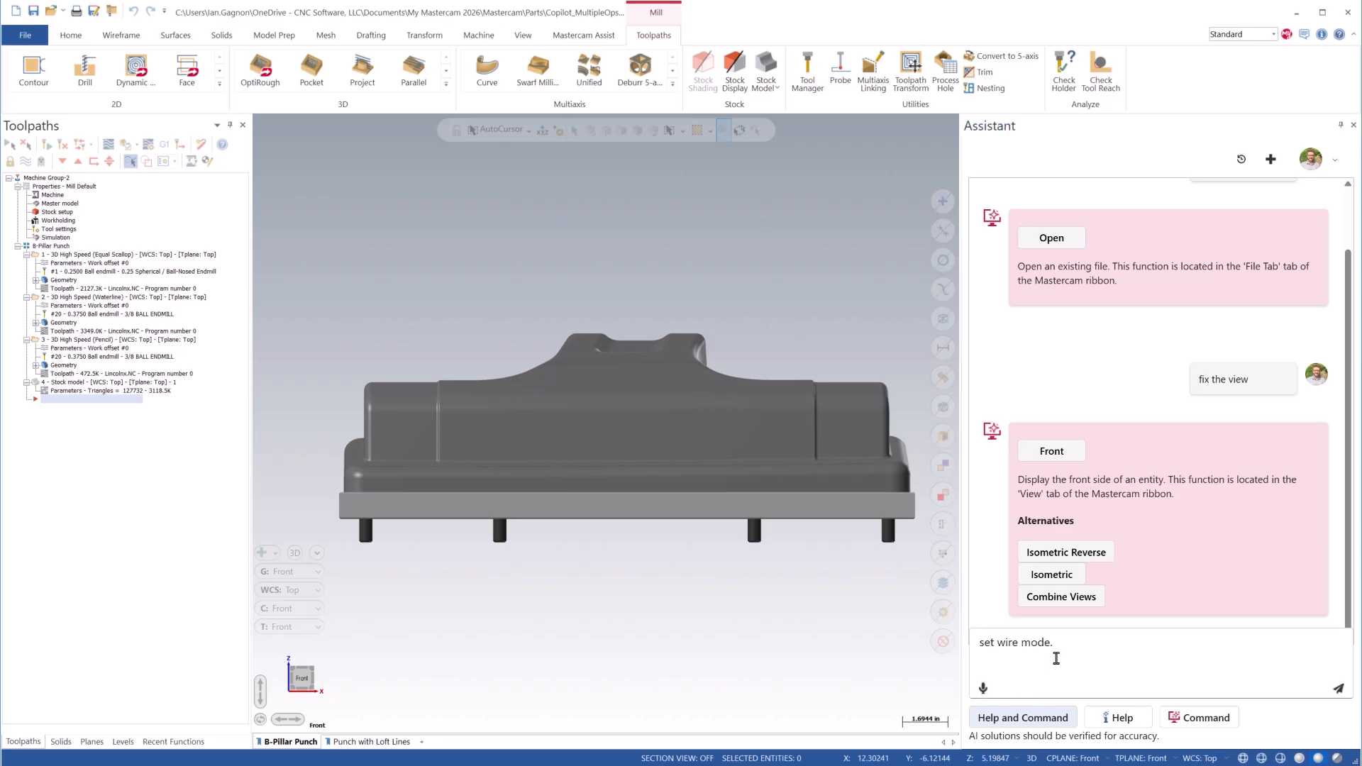
click(1340, 688)
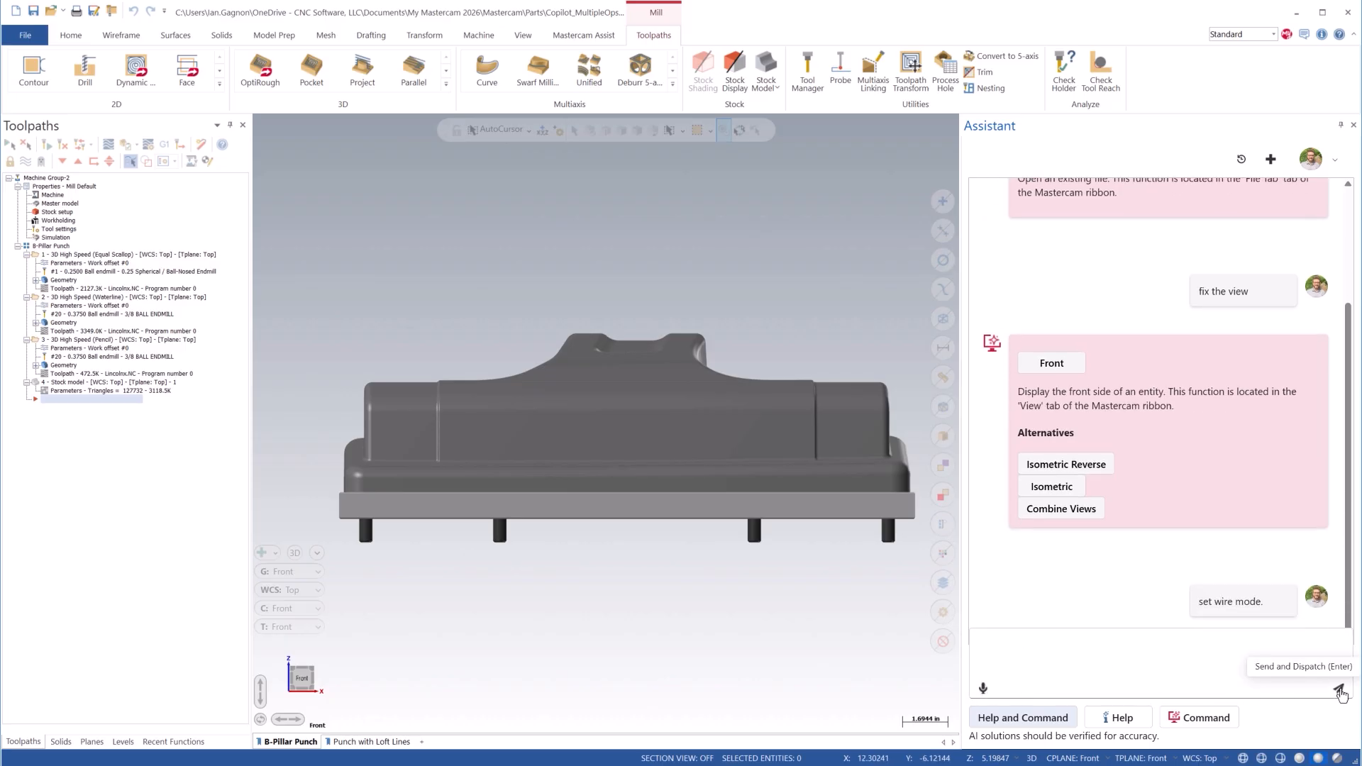
click(1340, 688)
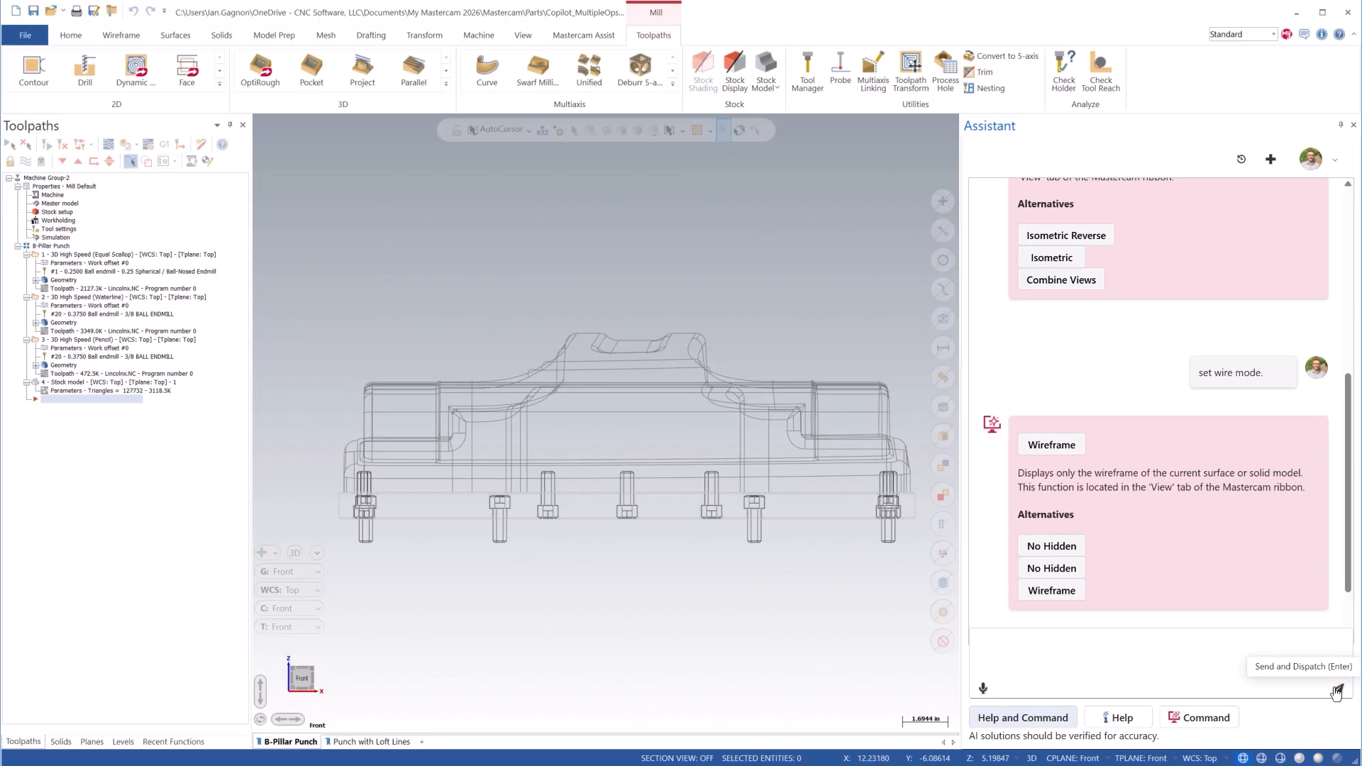
click(1336, 685)
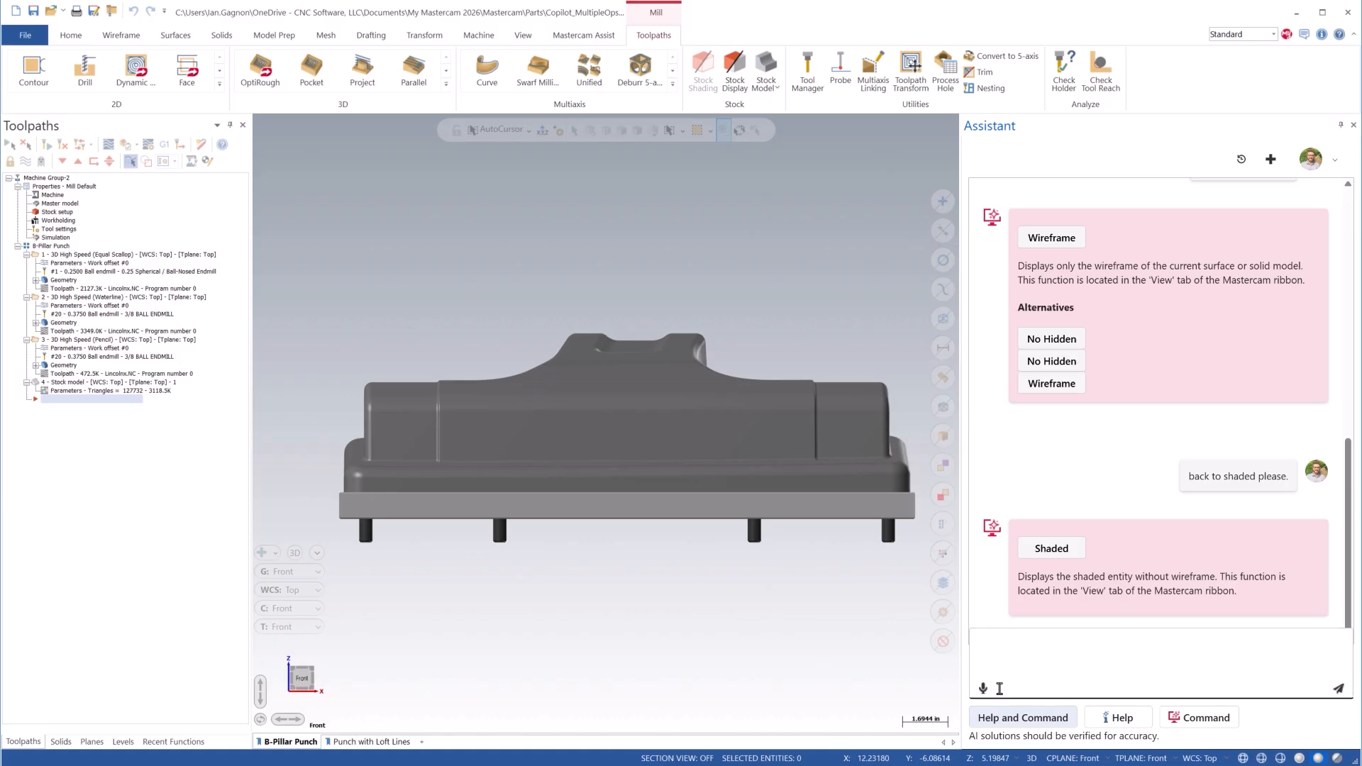
mouse_move(983, 689)
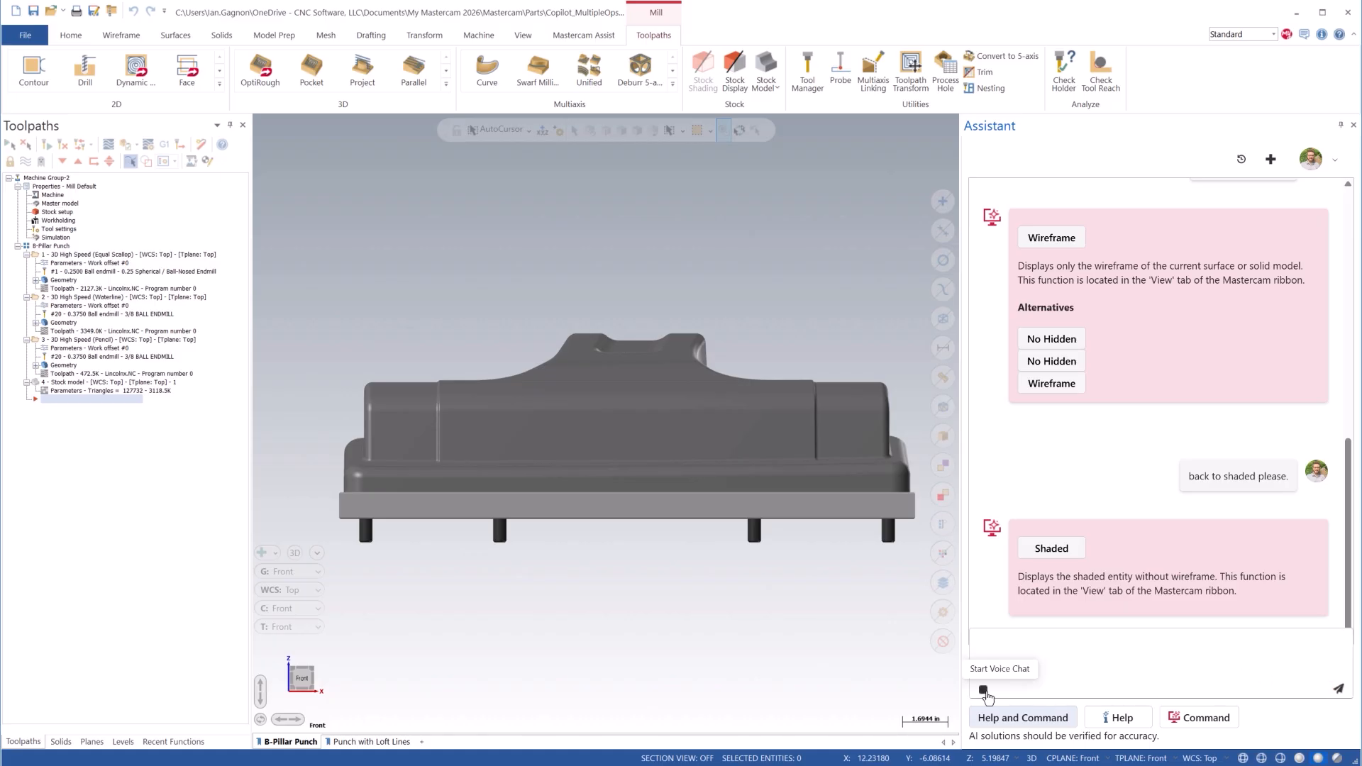
Send 'review the motion of operation 1.', play the Backplot, then close it with OK
text(review the motion of operation)
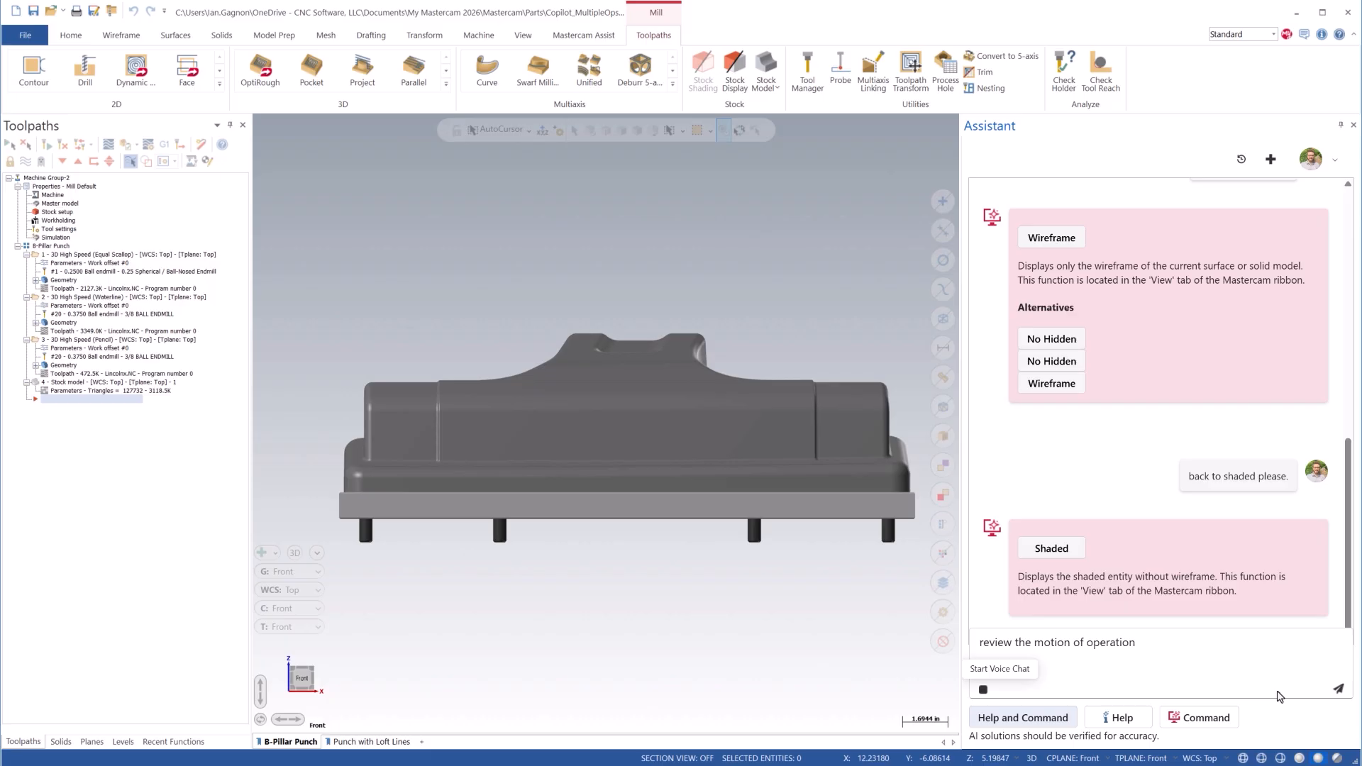
click(1339, 688)
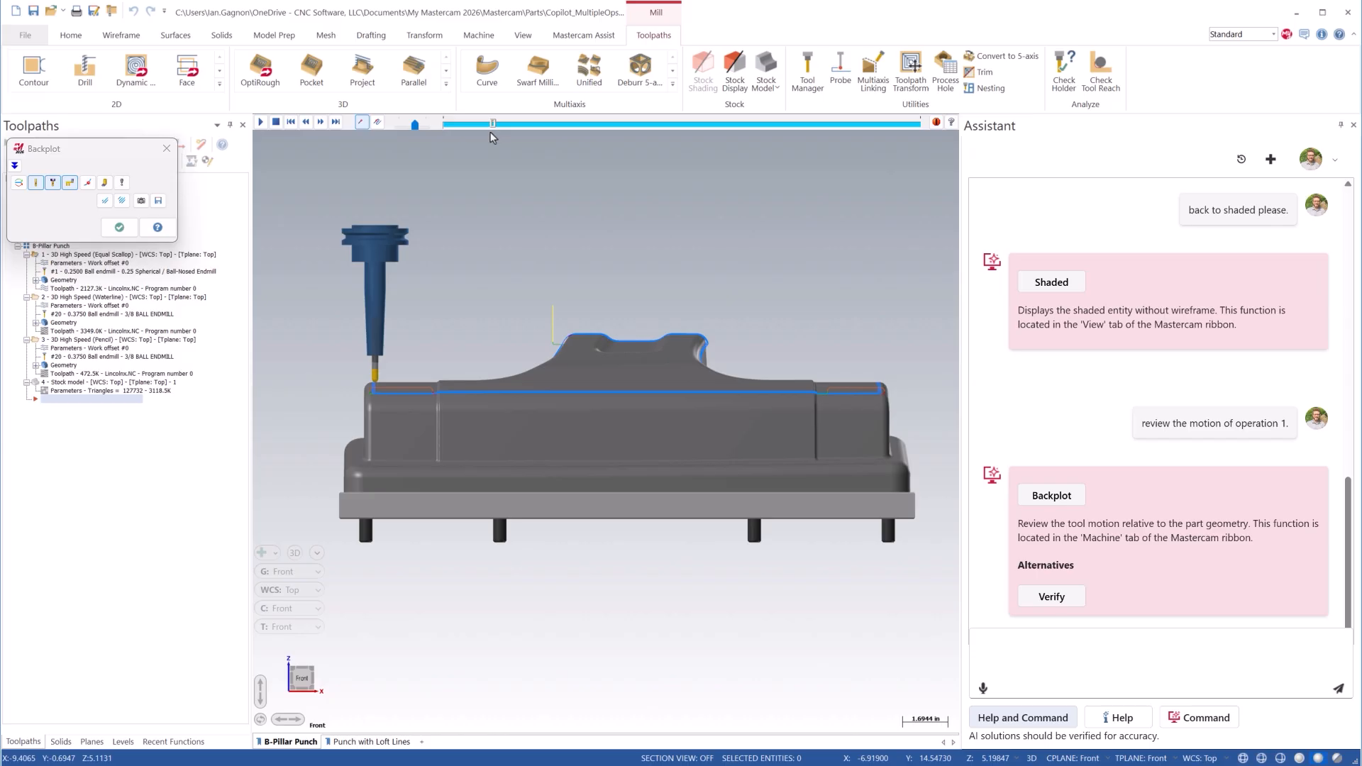
click(260, 121)
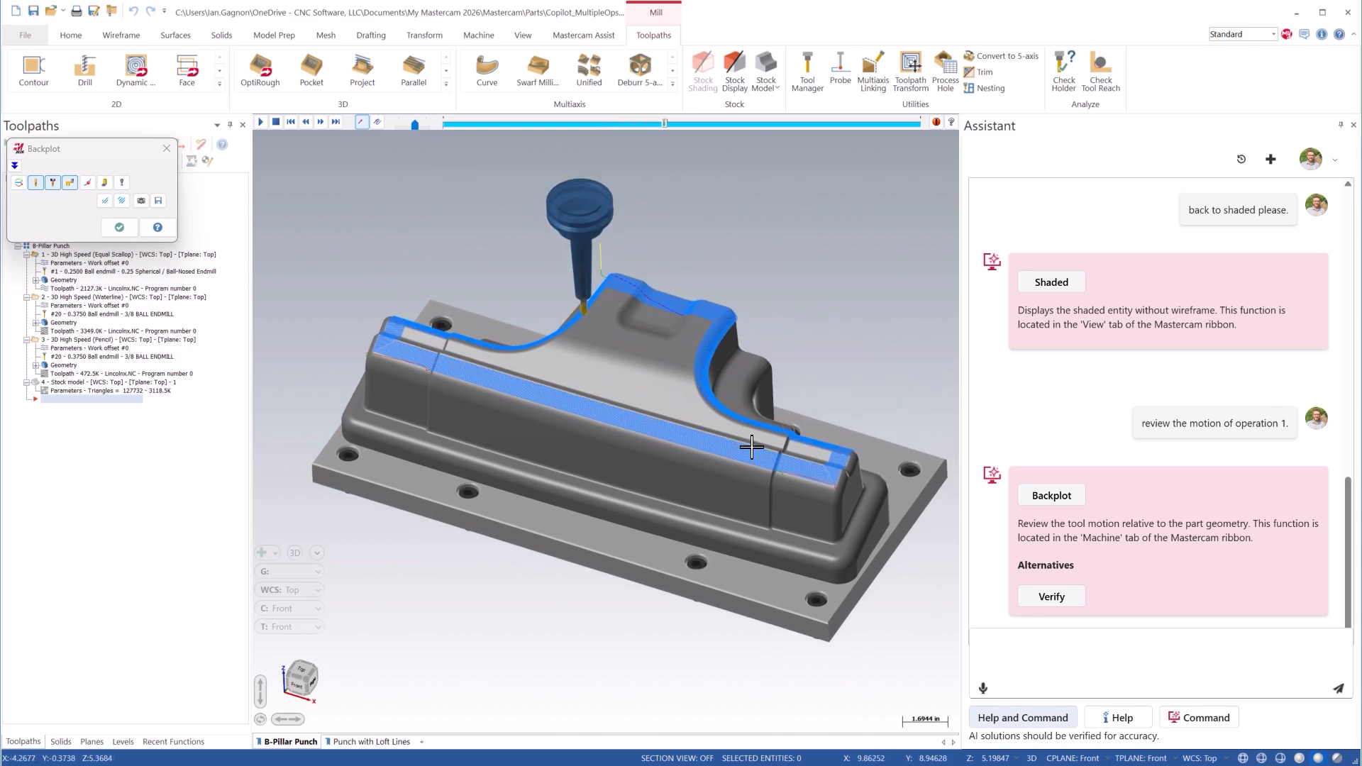
click(166, 147)
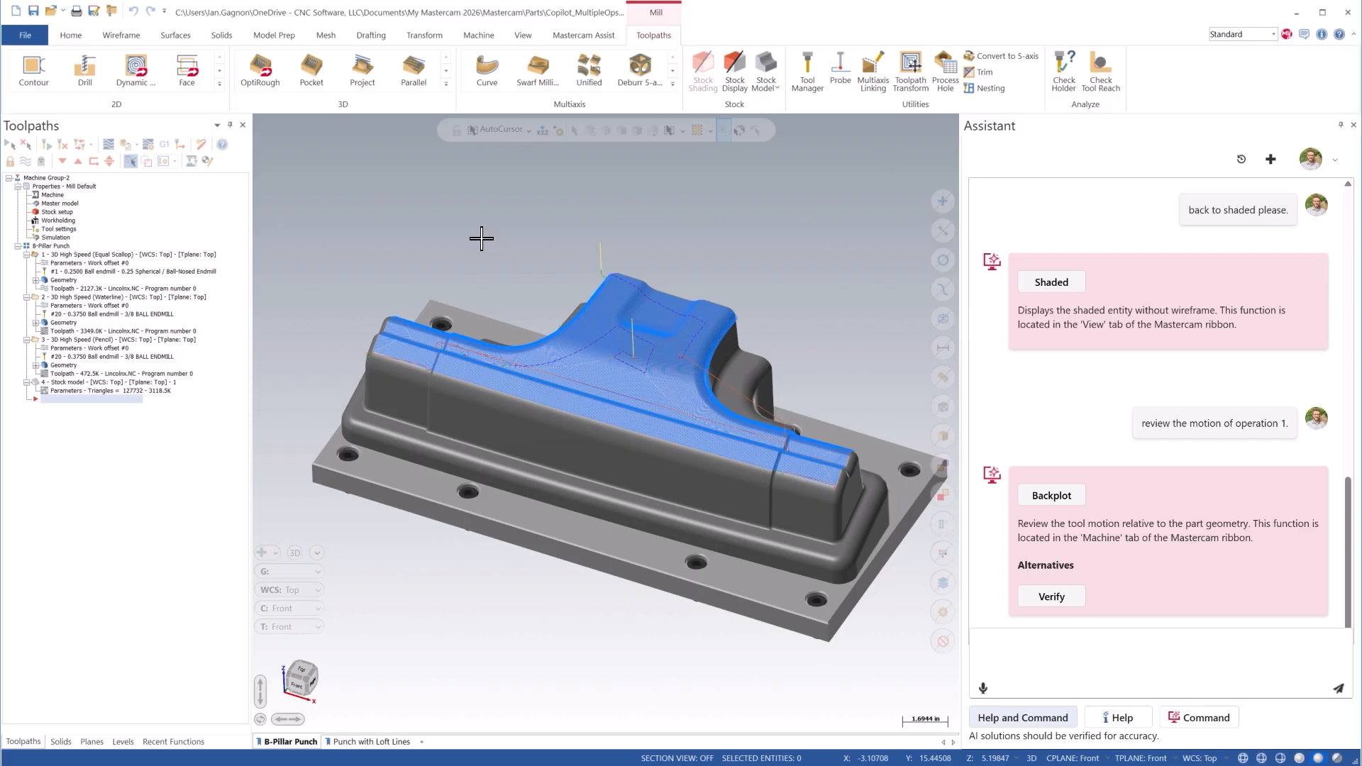
Send 'review the motion of operation 3.', step and play Backplot, close it, and start a material-mode prompt
click(1129, 641)
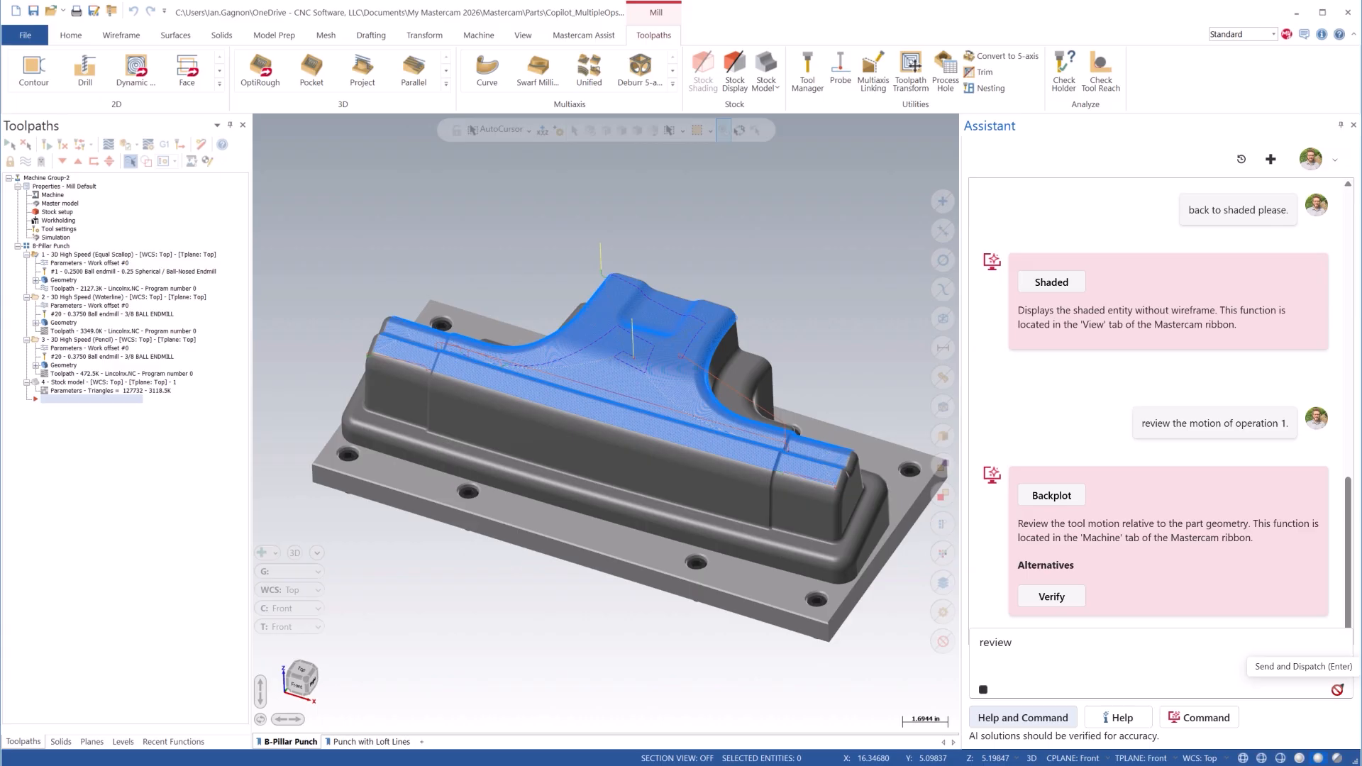
click(1339, 689)
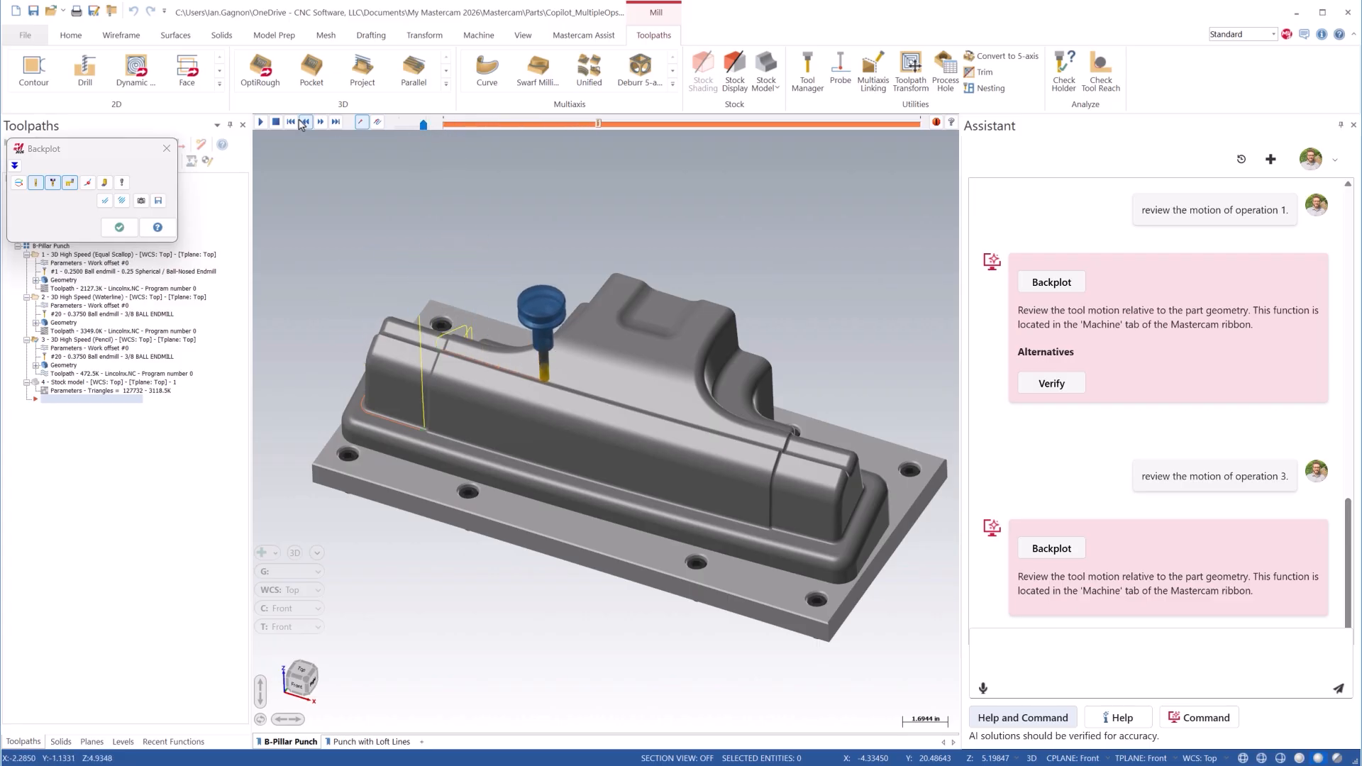
click(275, 122)
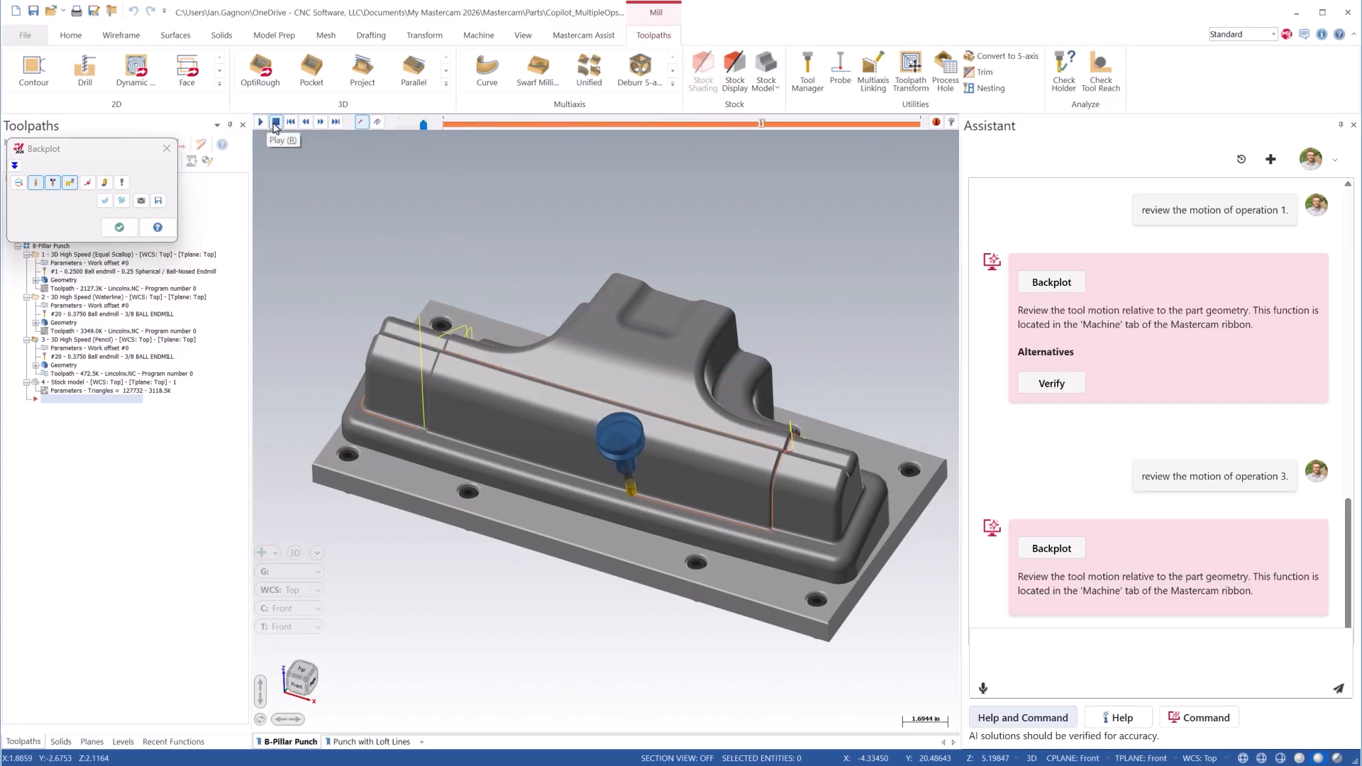
click(261, 122)
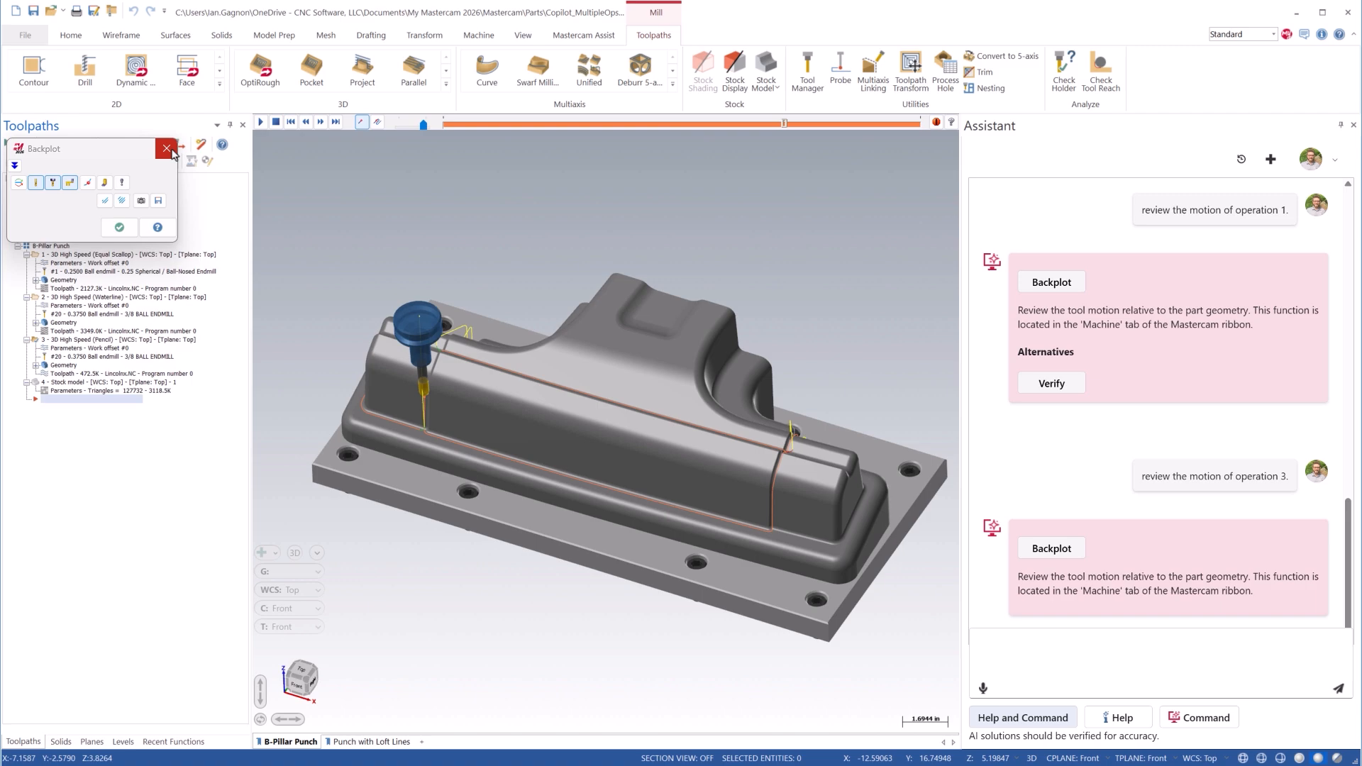
click(166, 147)
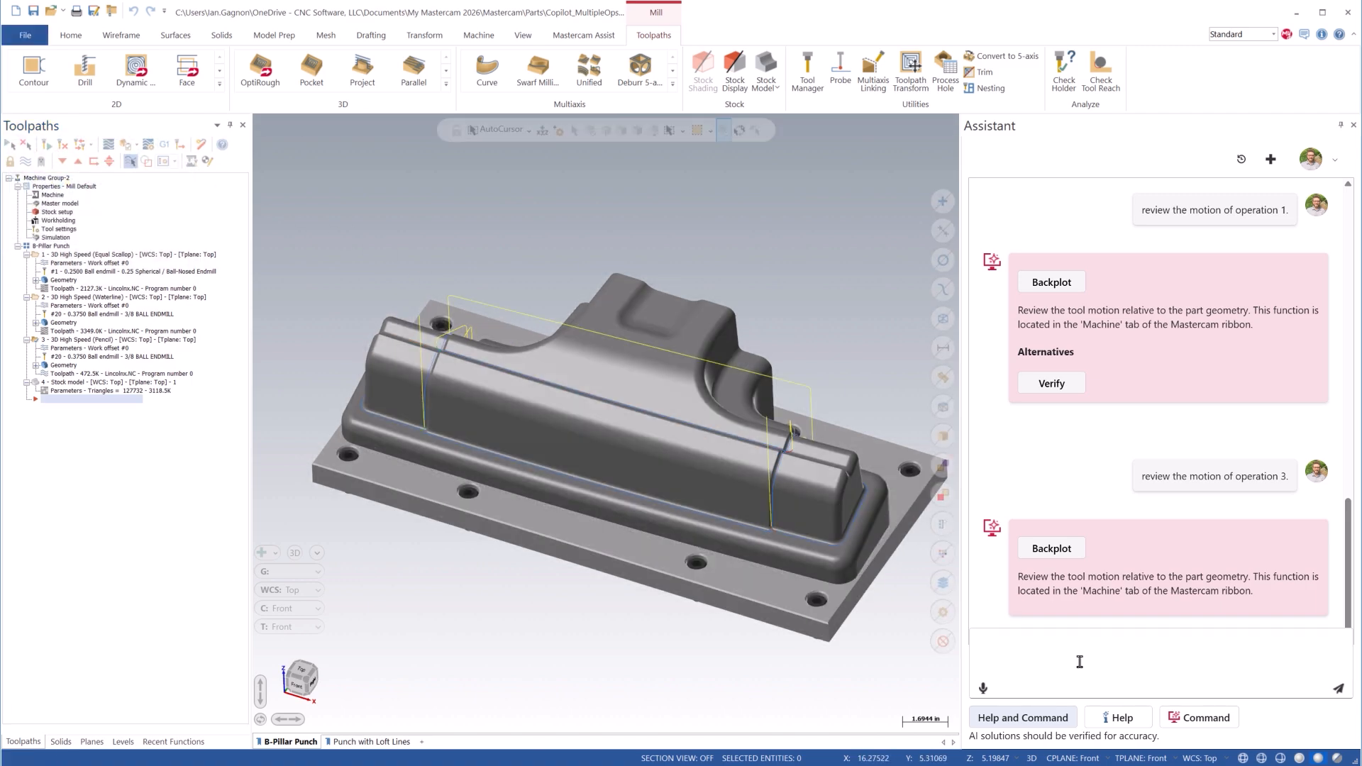
mouse_move(983, 688)
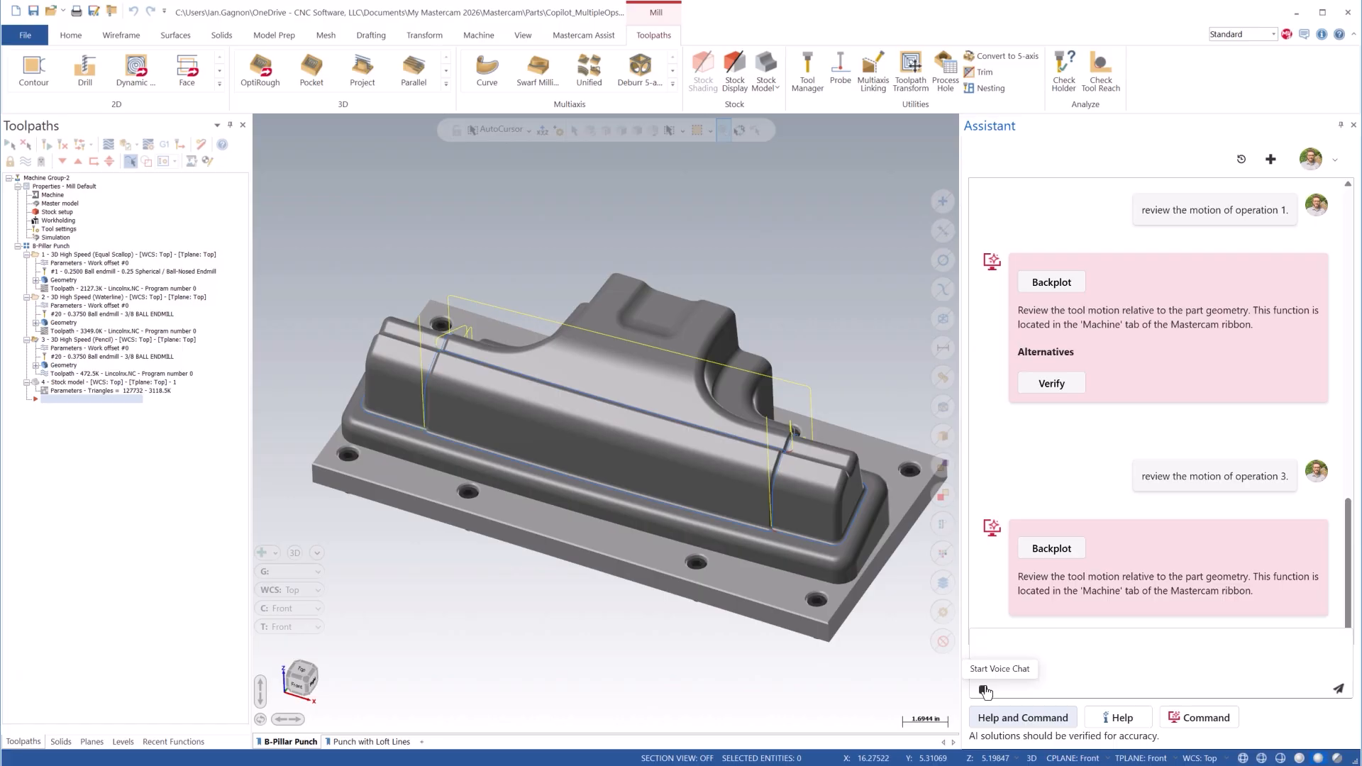
text(the part is)
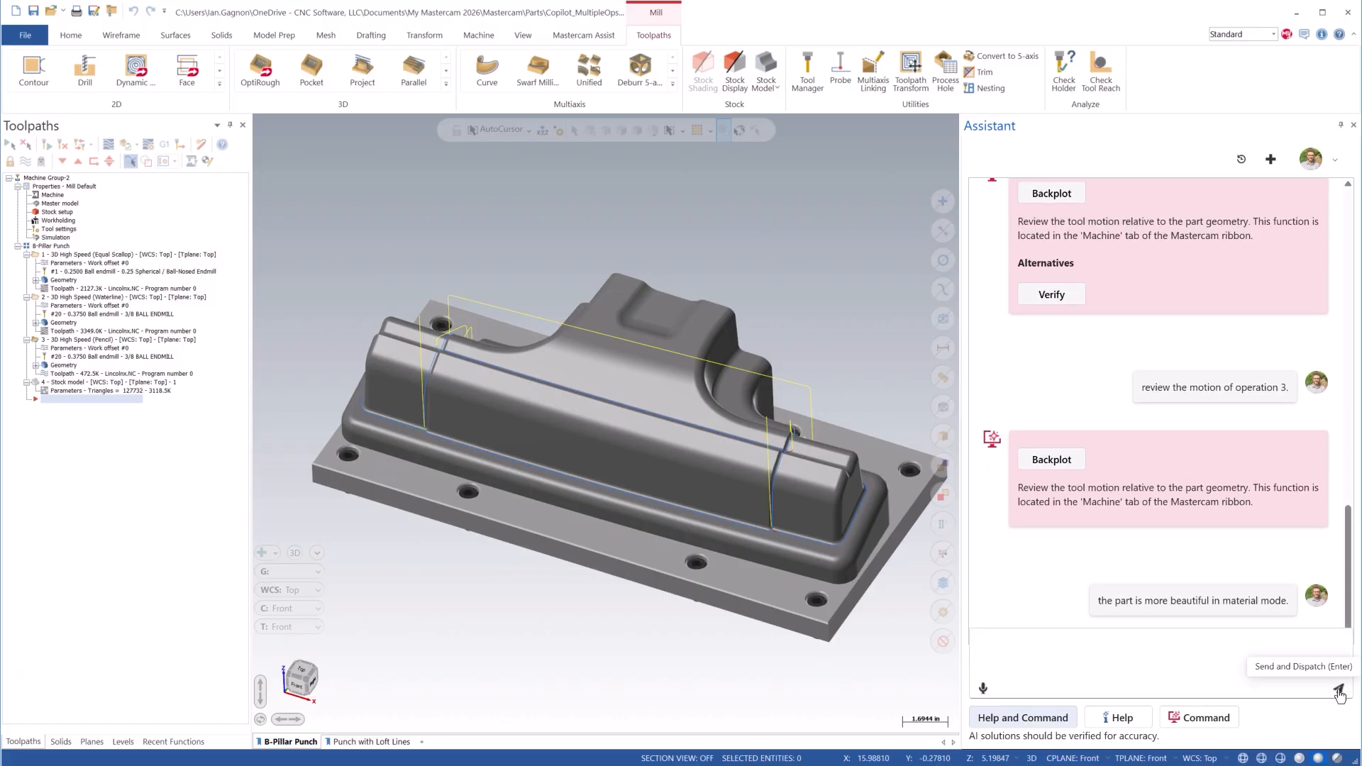
Send the material-mode prompt so the Assistant turns on Material rendering
click(1340, 688)
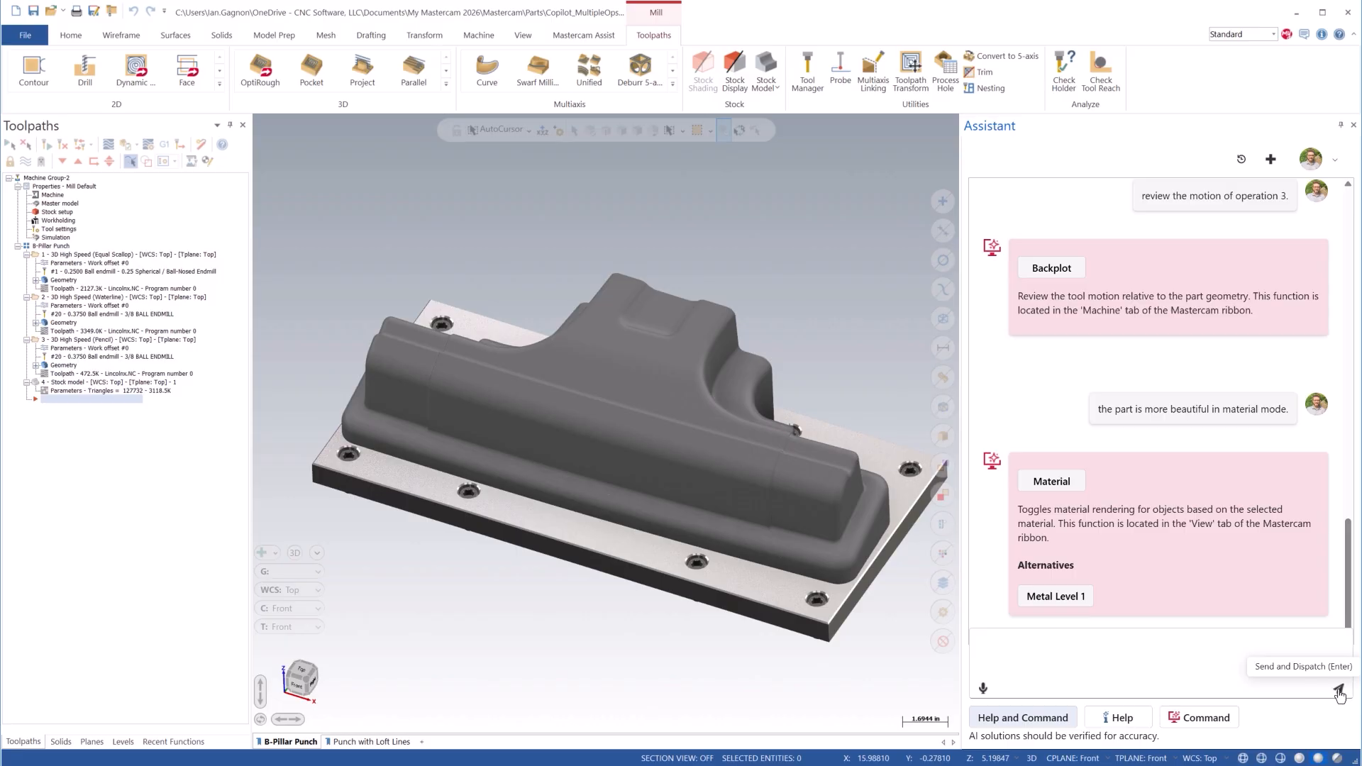
mouse_move(982, 688)
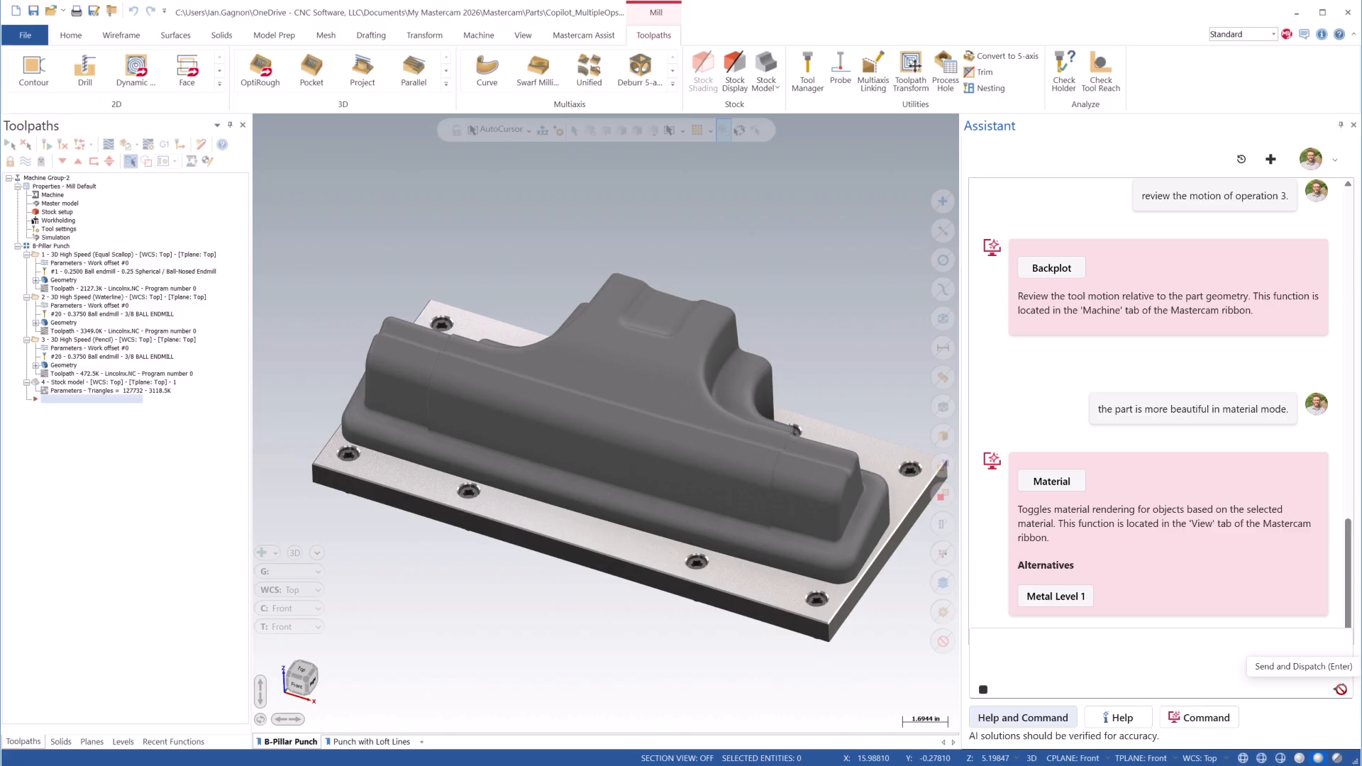
Send 'verify all operations.', play all three operations in Simulator at raised speed, then close it
text(verify all operations.)
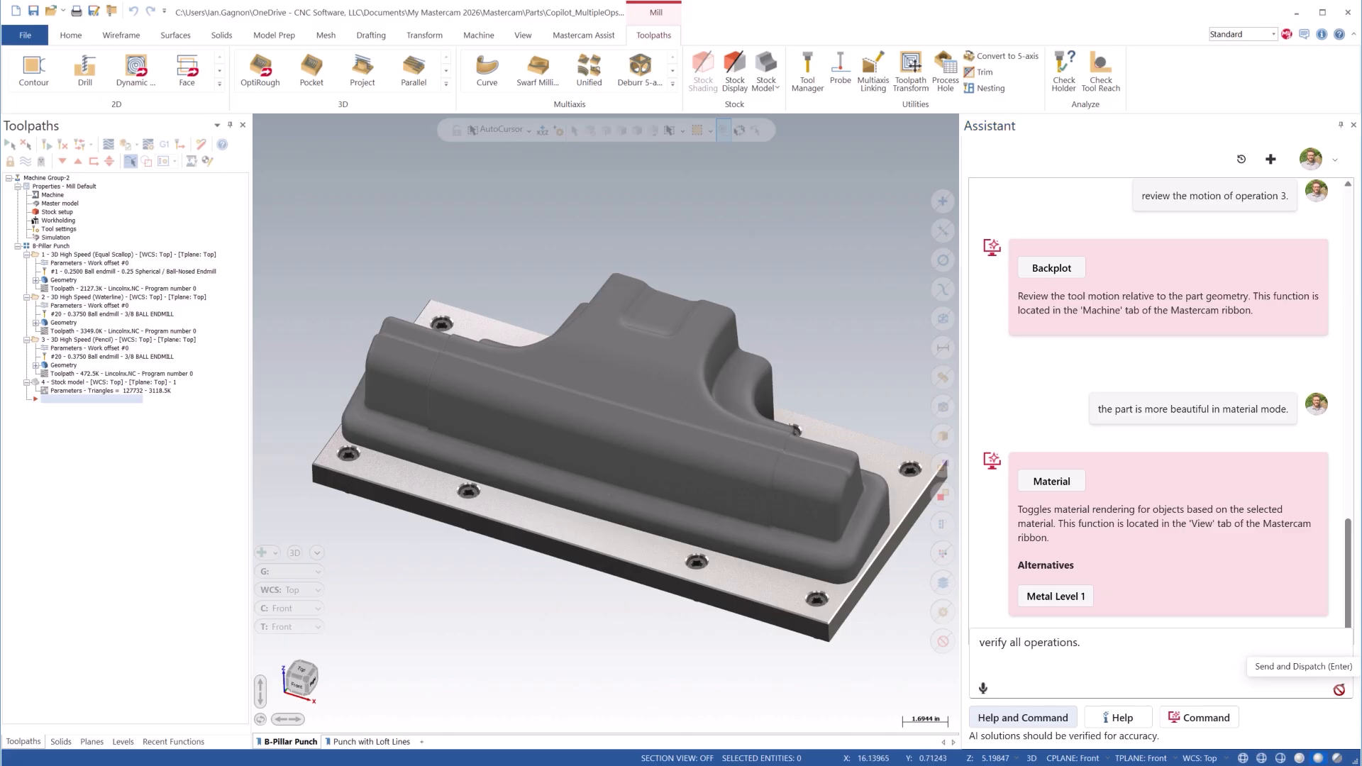
click(1341, 690)
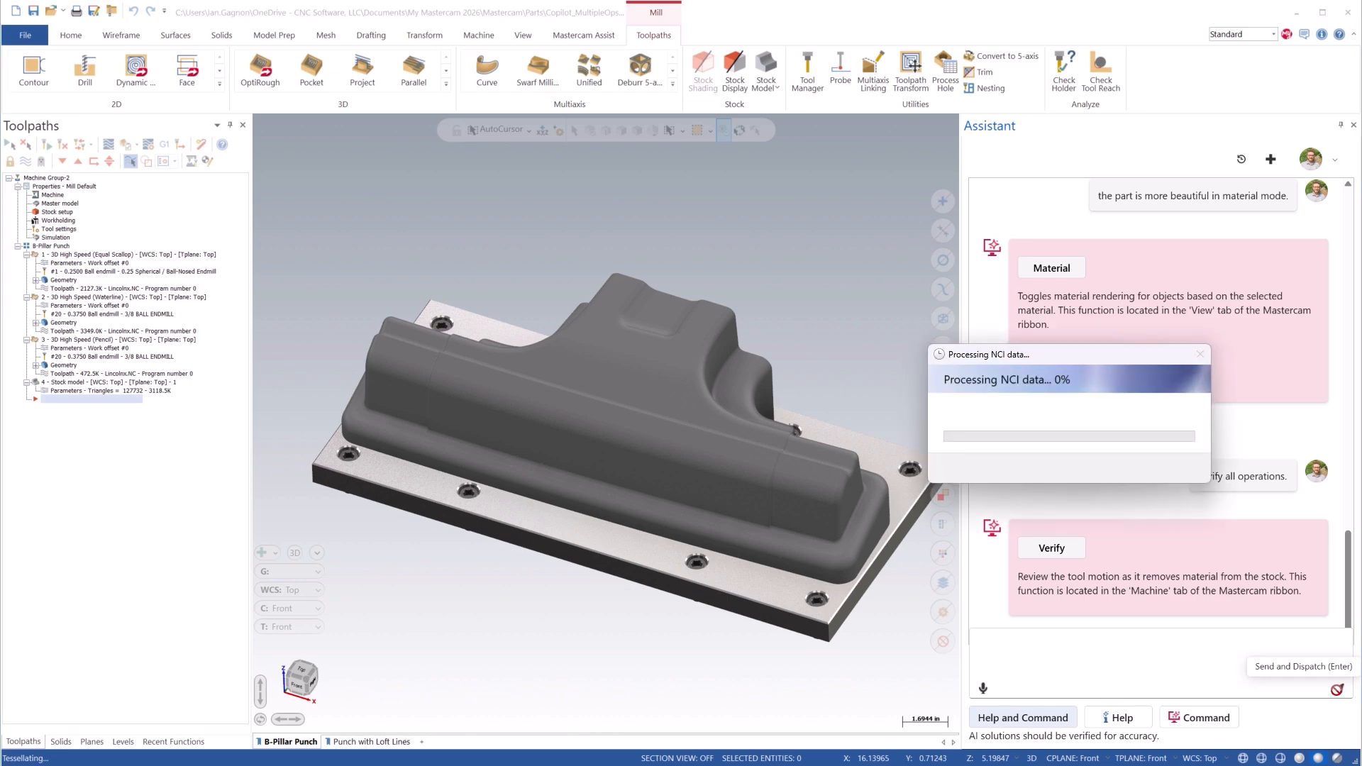
click(1051, 547)
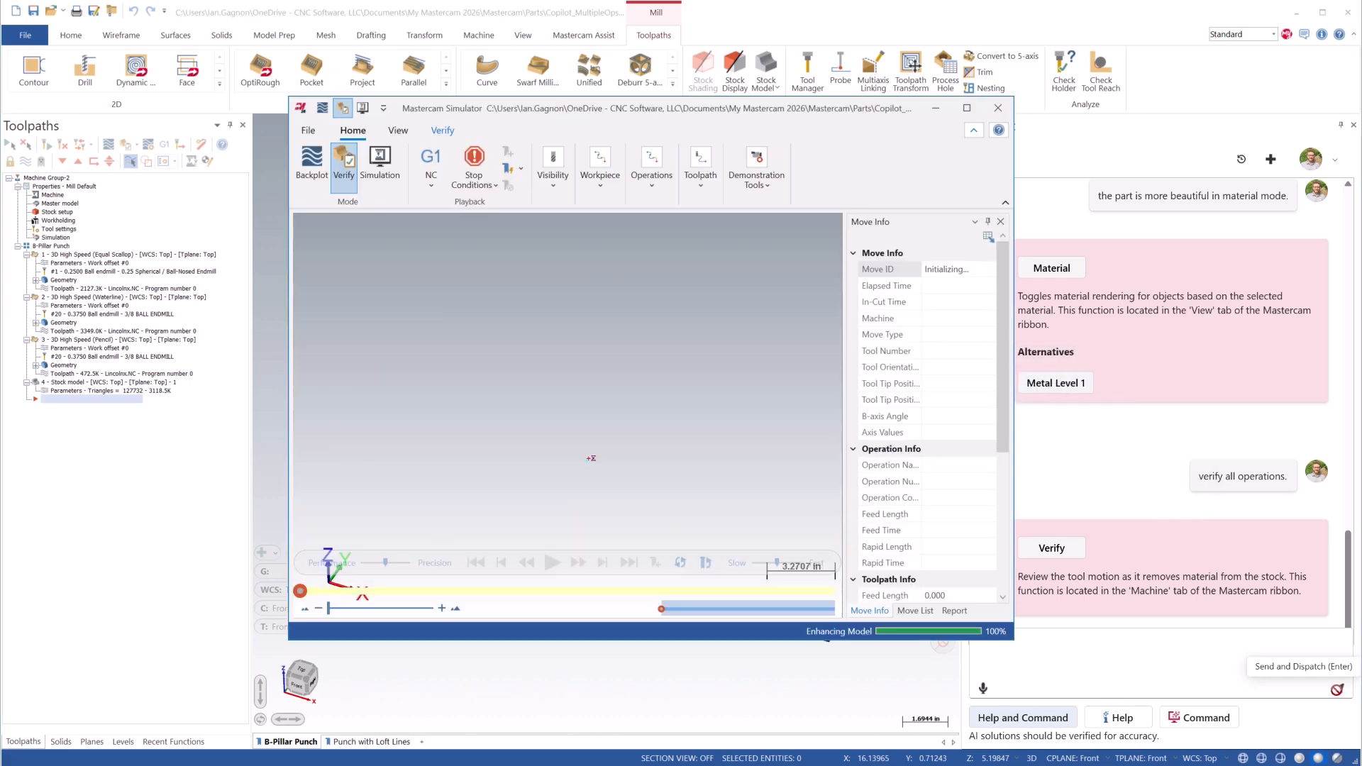
click(553, 562)
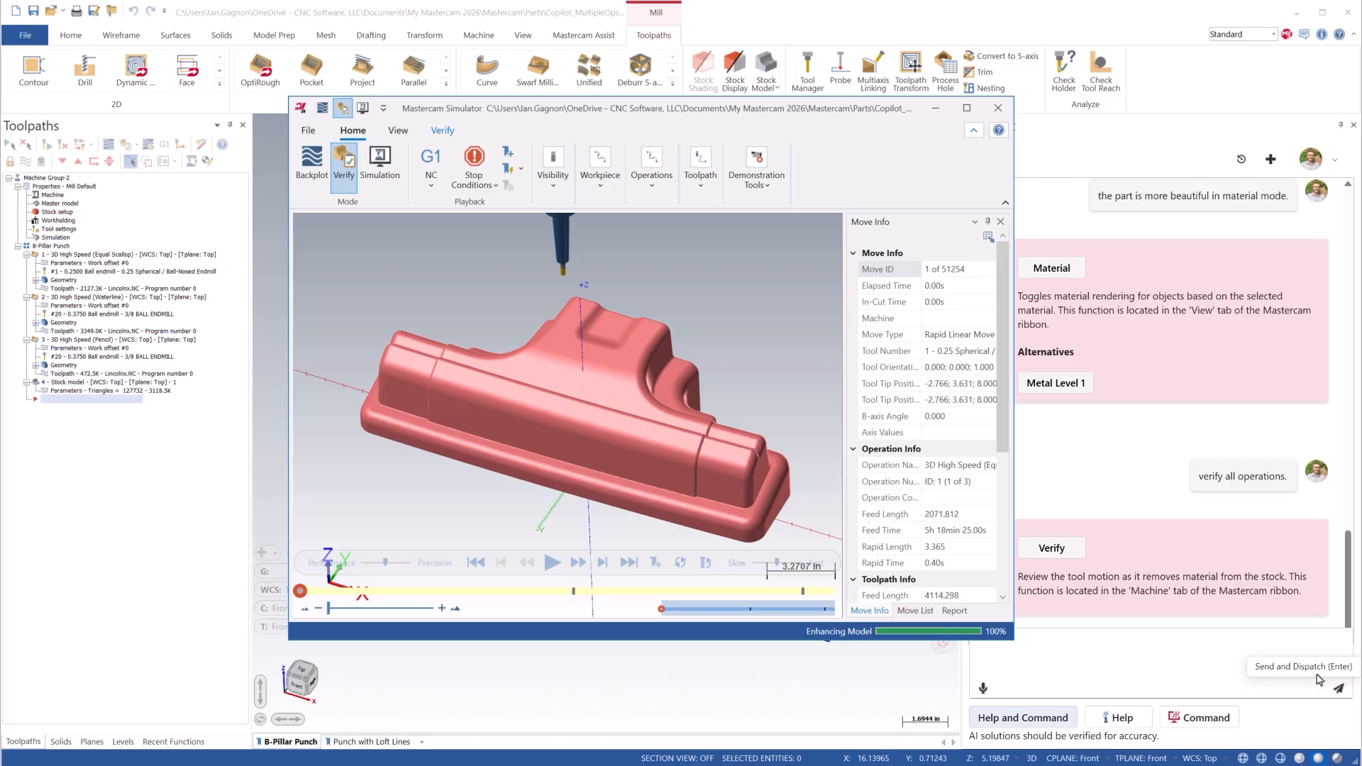
click(552, 562)
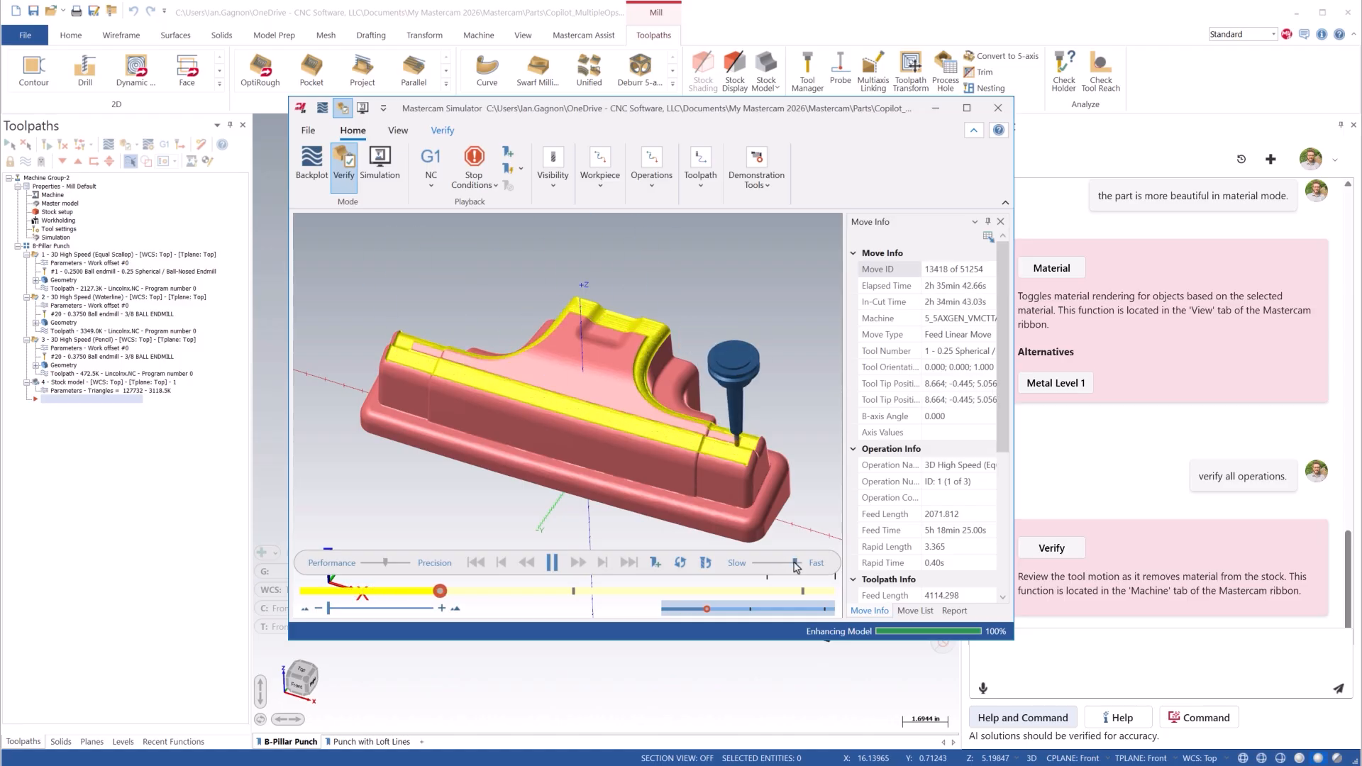
click(552, 562)
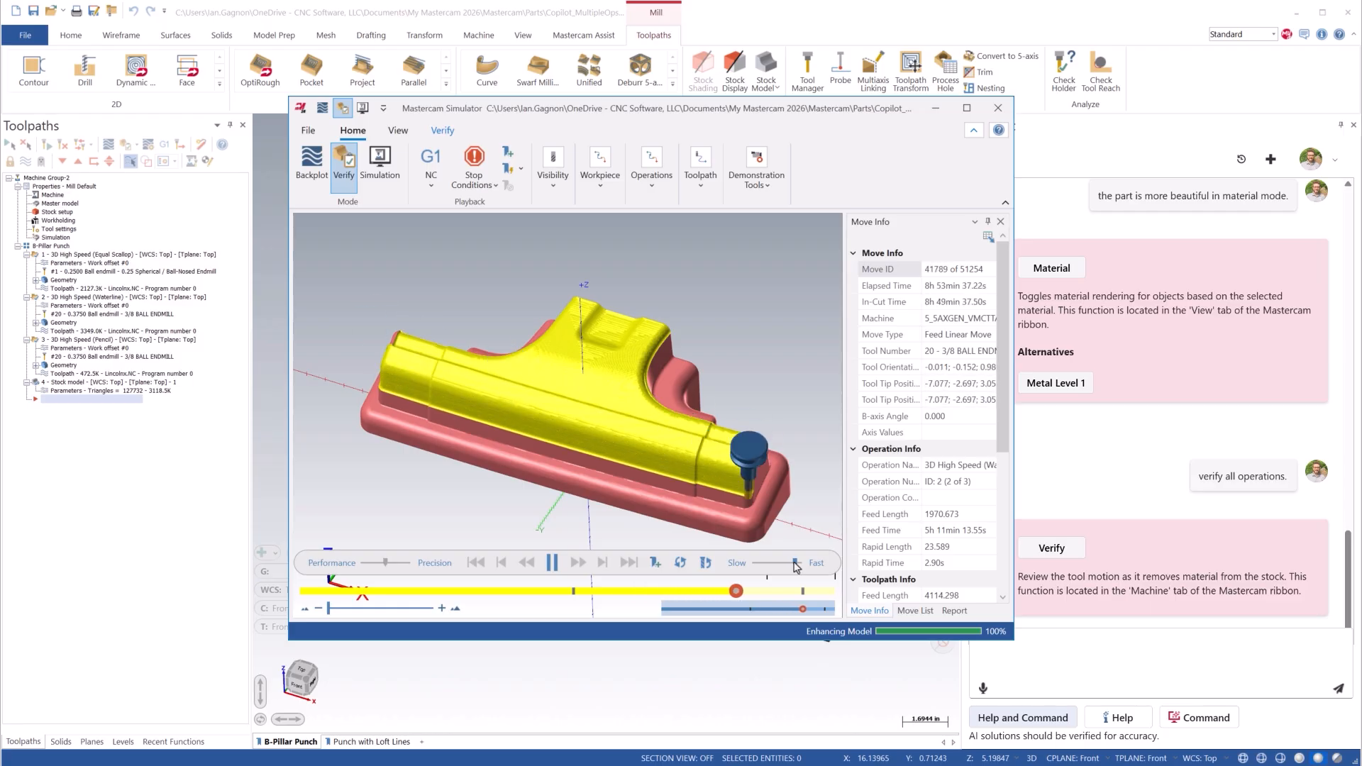
click(554, 562)
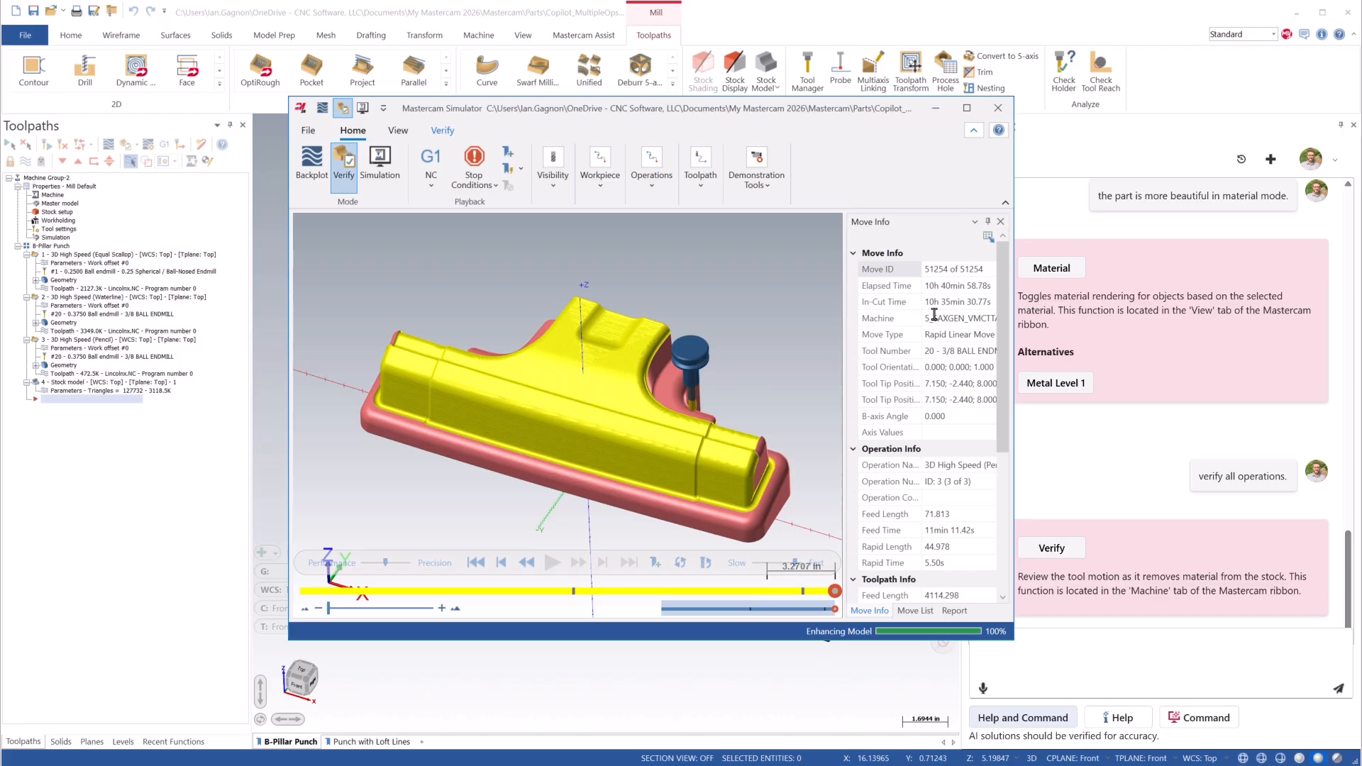
click(996, 108)
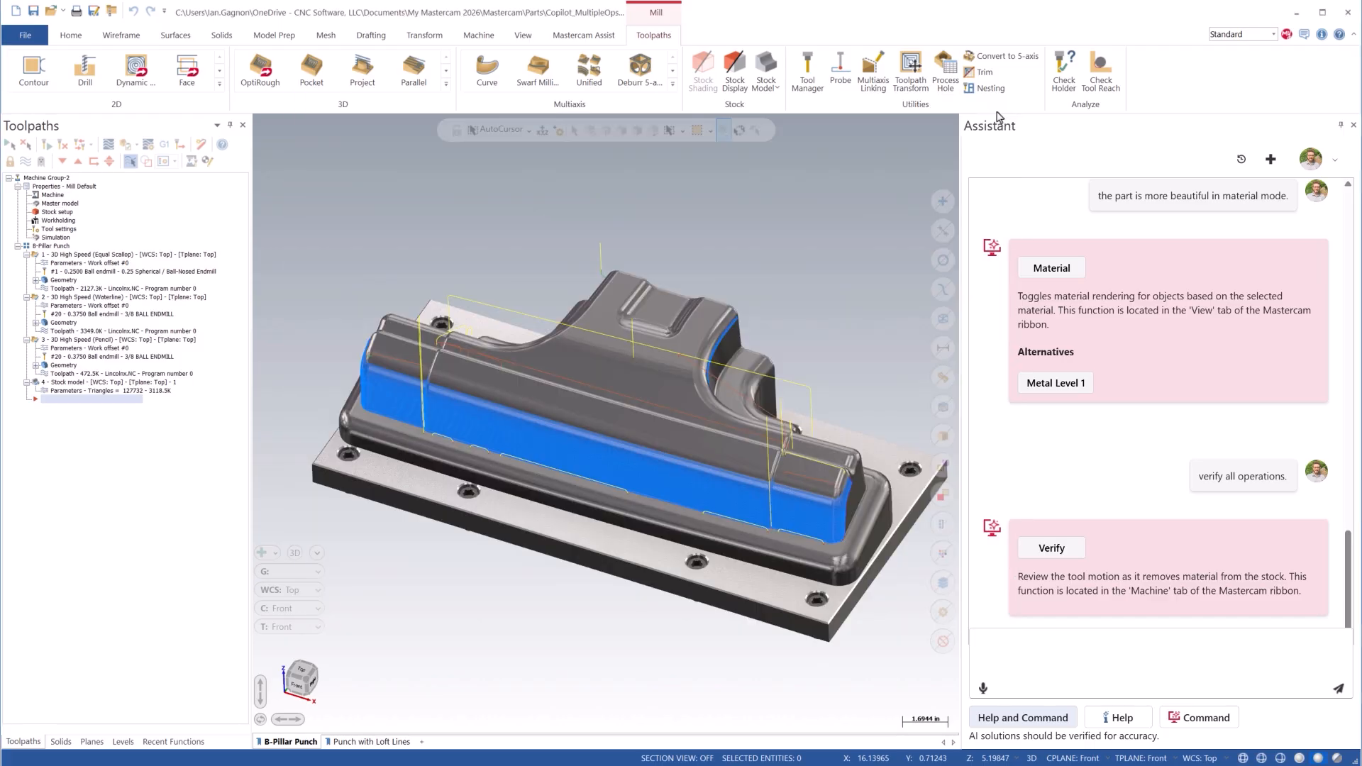
mouse_move(1007, 653)
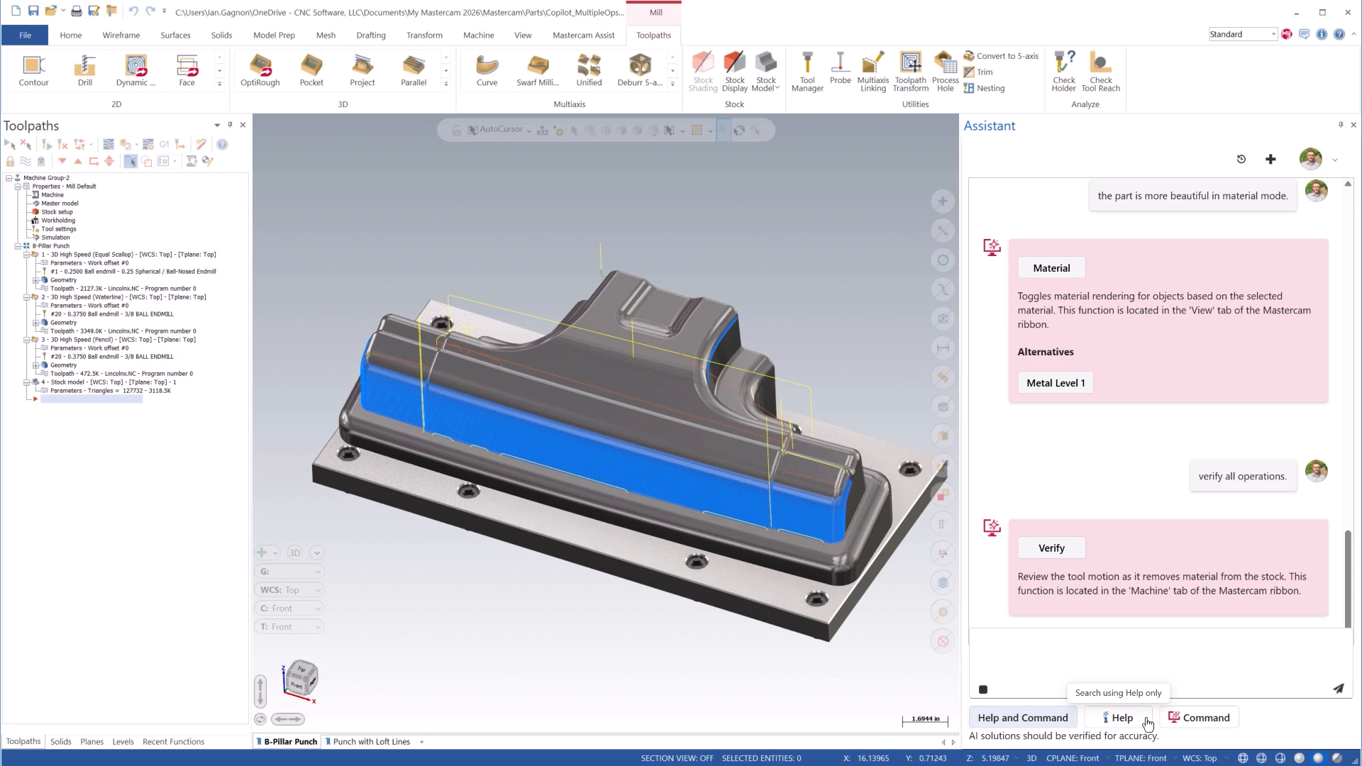
Ask the Assistant 'what is isometric reverse?' in Help mode
text(what is)
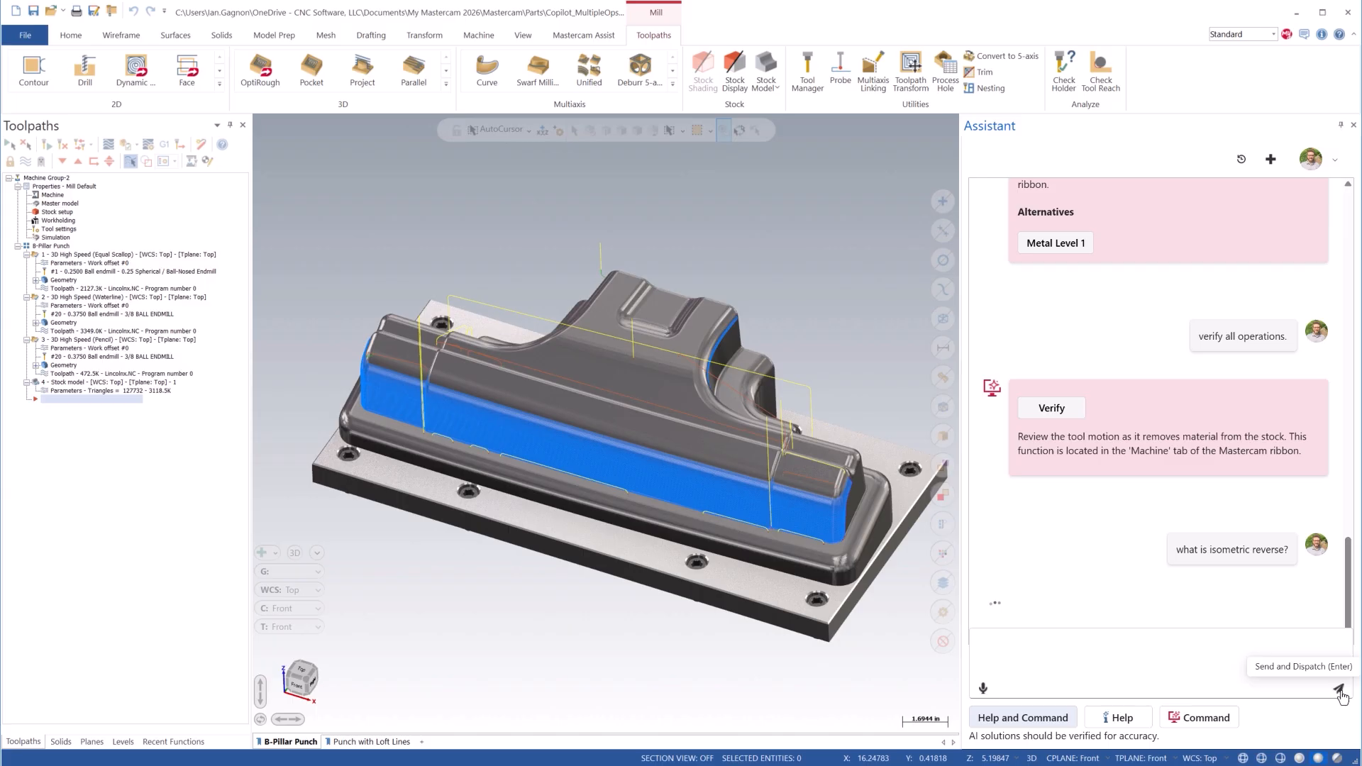
click(1341, 688)
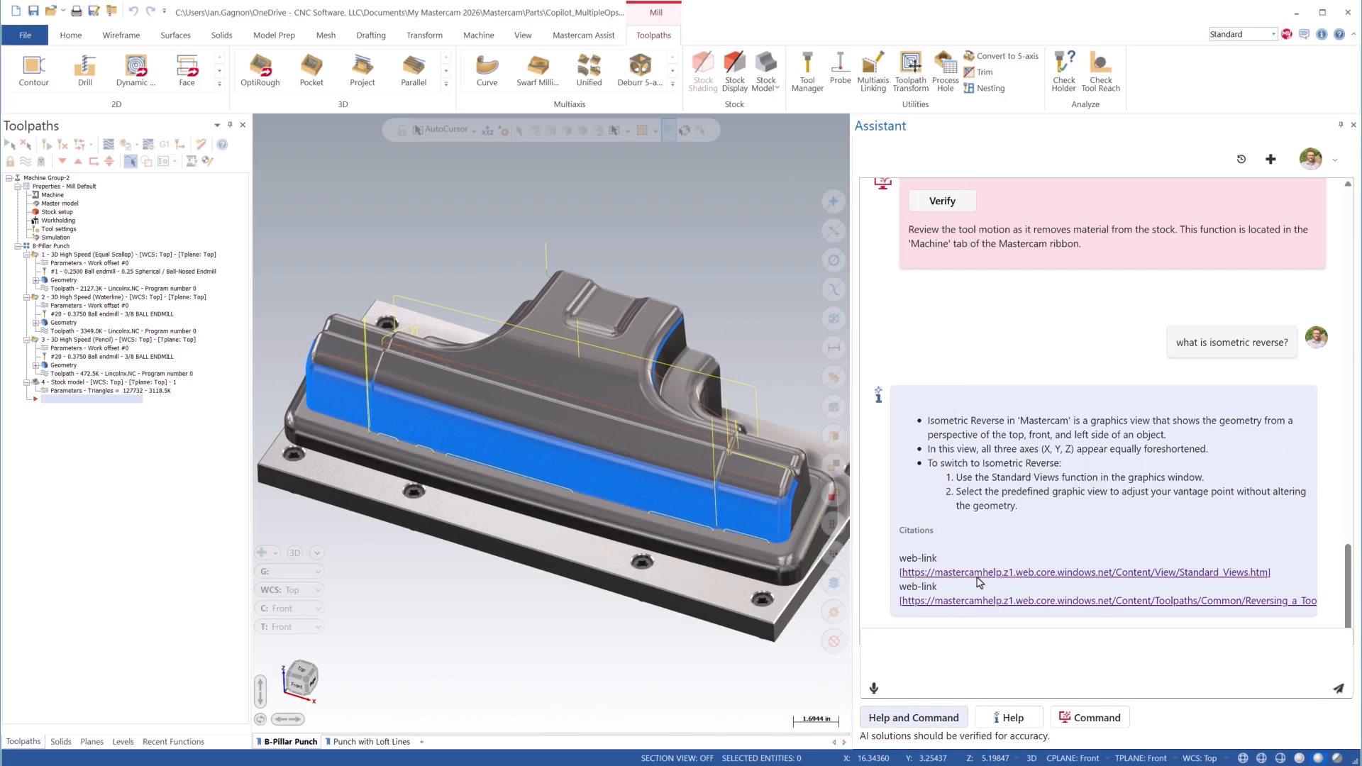
Open the cited Standard_Views.htm page, scroll through it, then close it
click(1083, 572)
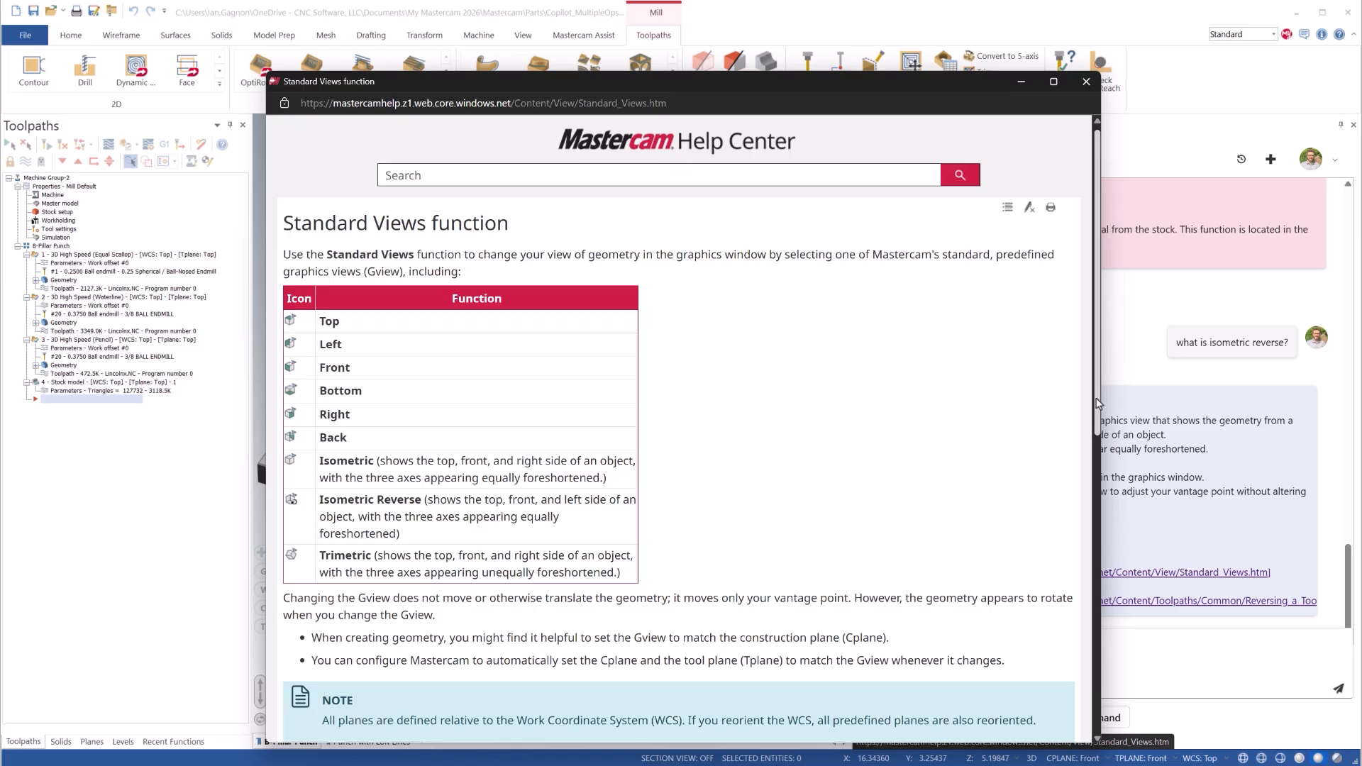
scroll(down, 3)
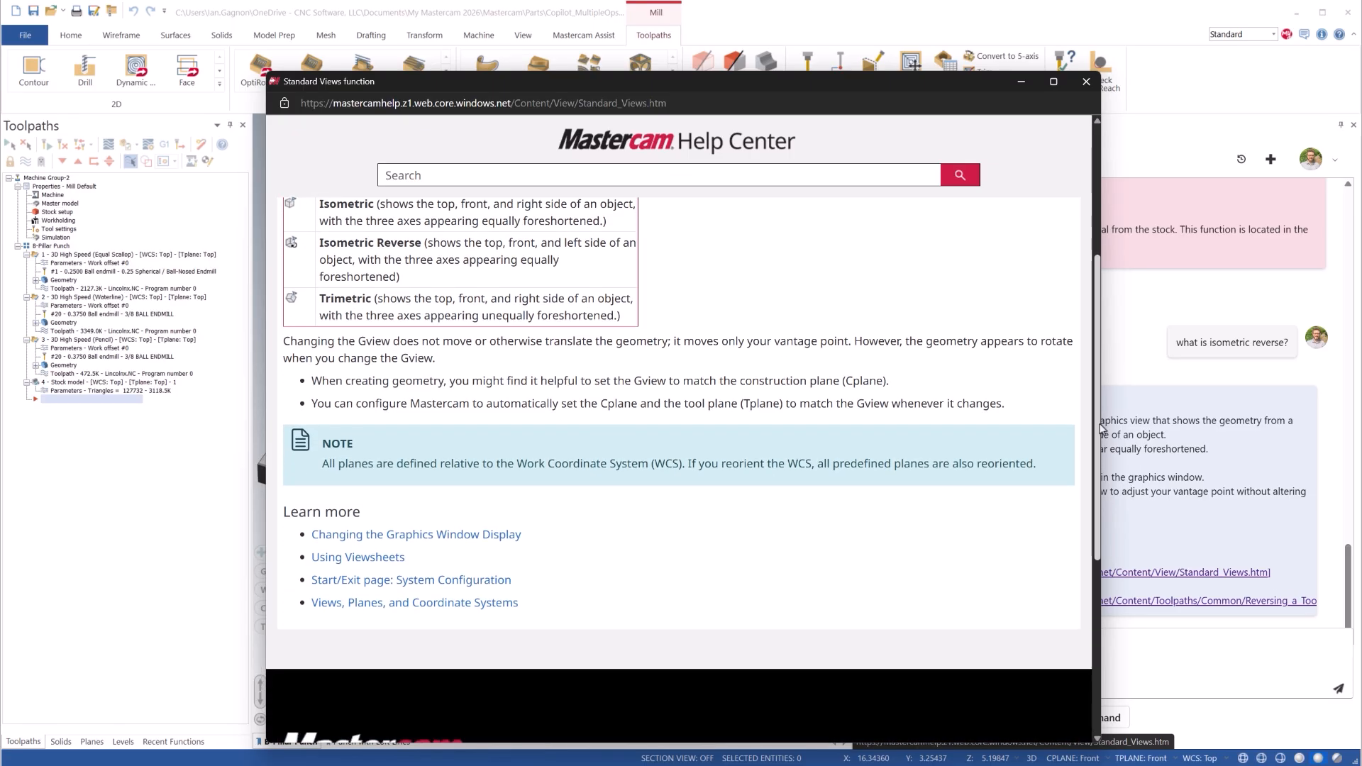
click(1085, 81)
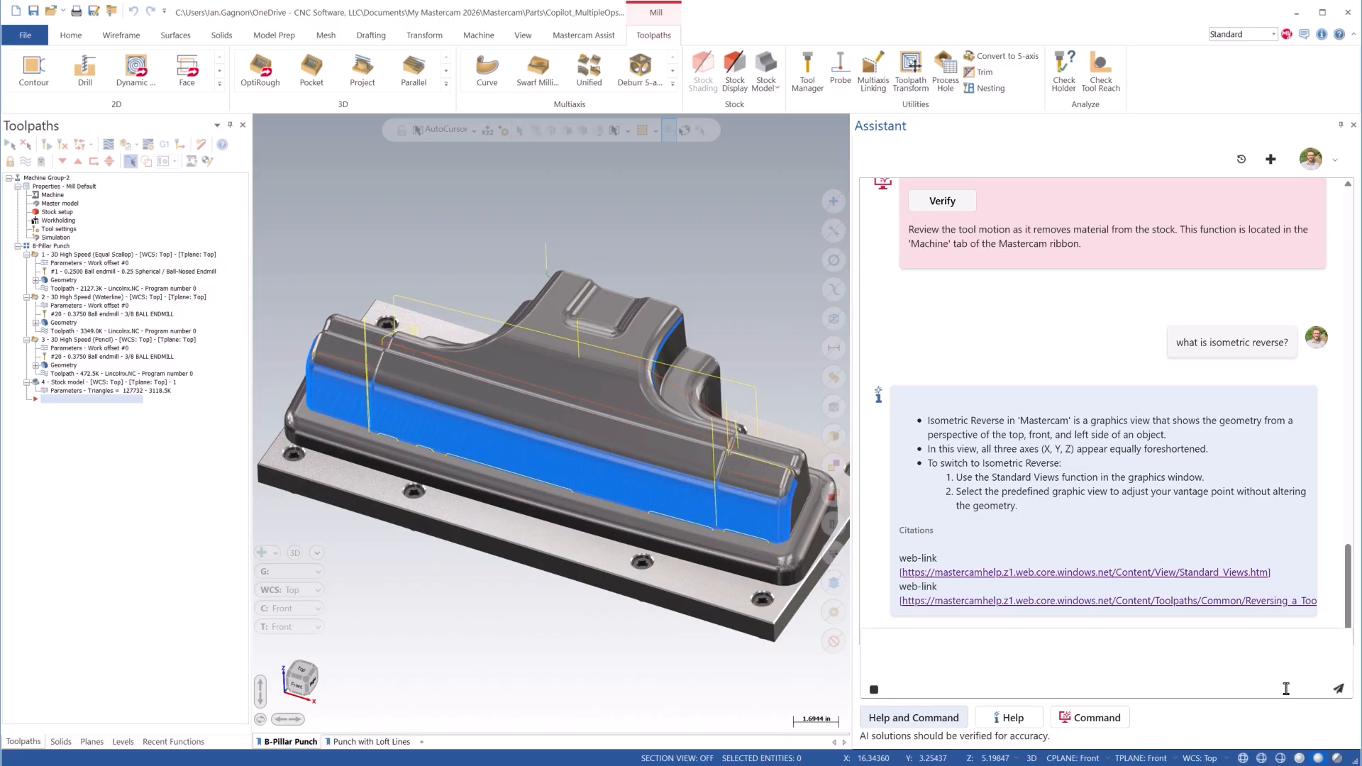
Ask 'Where is section view located?' and open the cited Section_View.htm help page
text(where is section view located?)
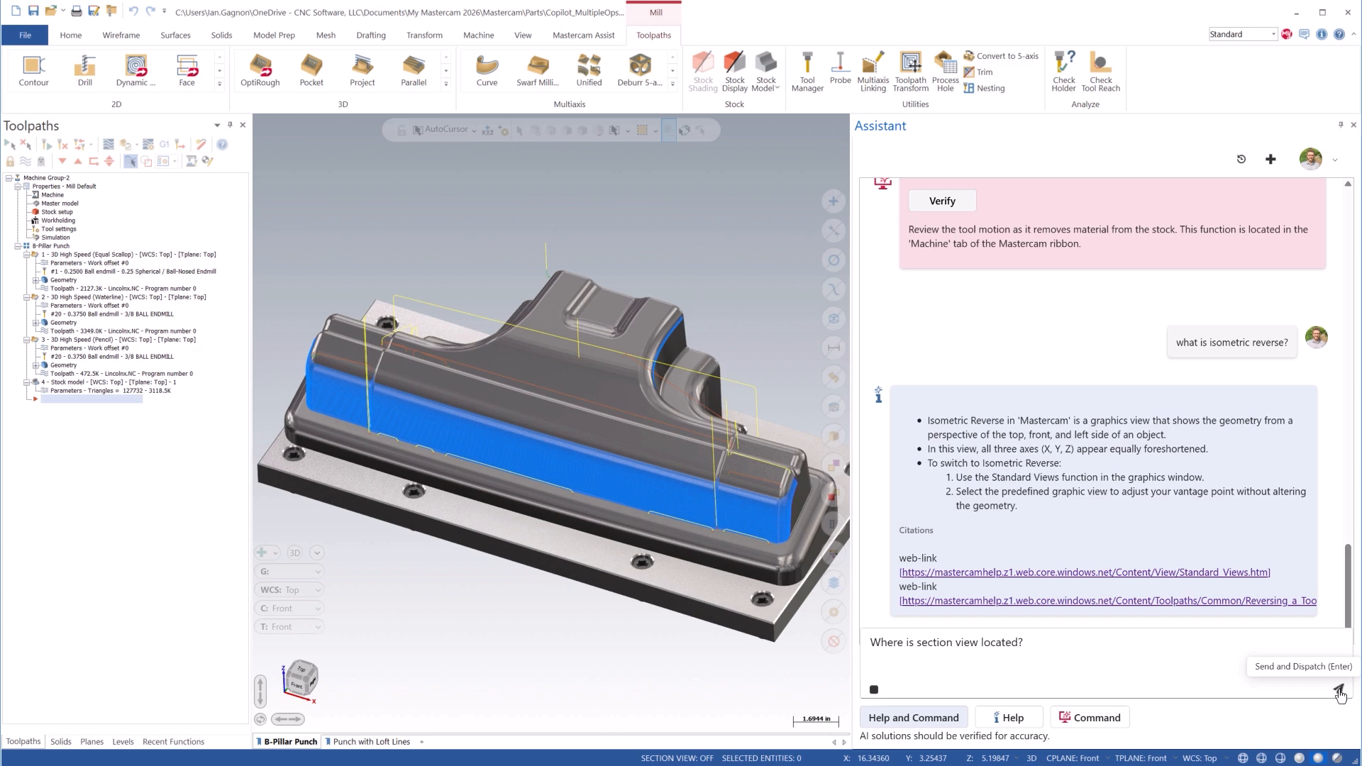
click(1340, 688)
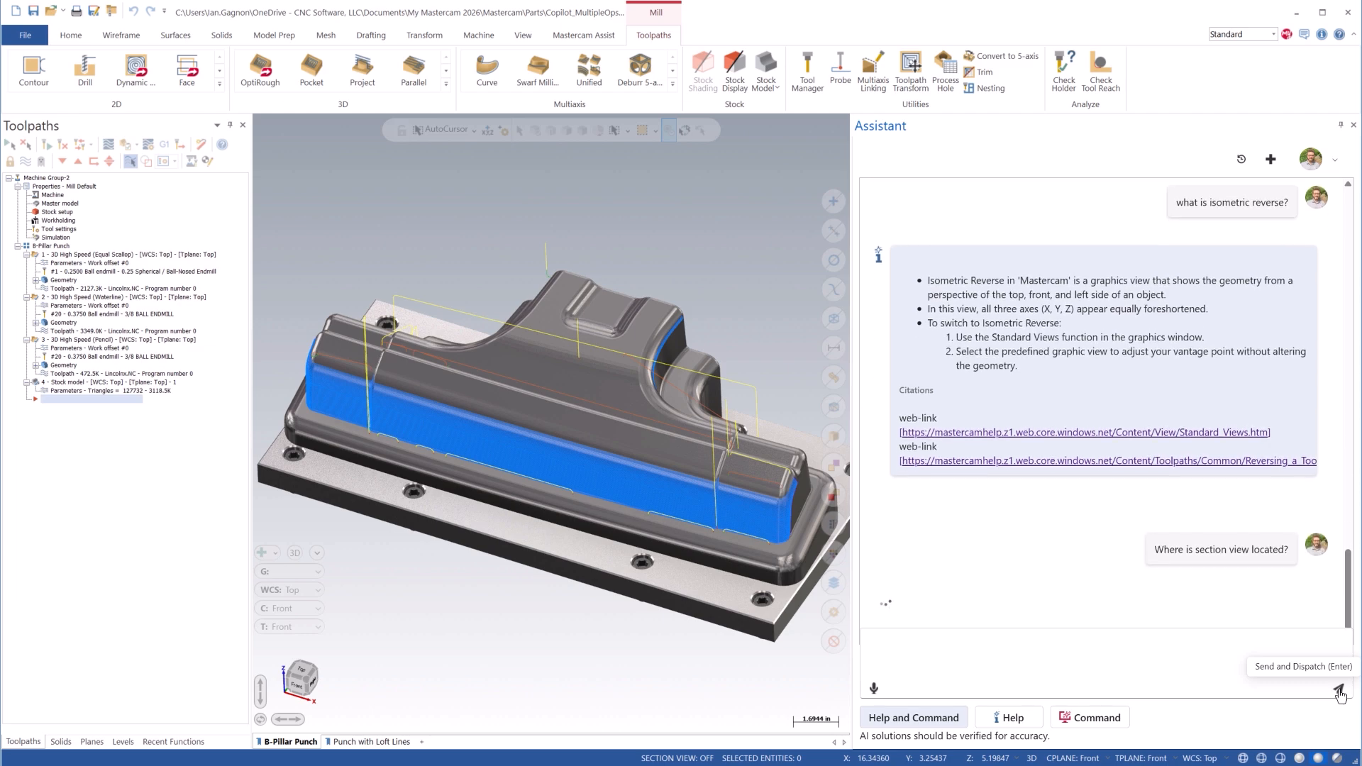
click(1339, 692)
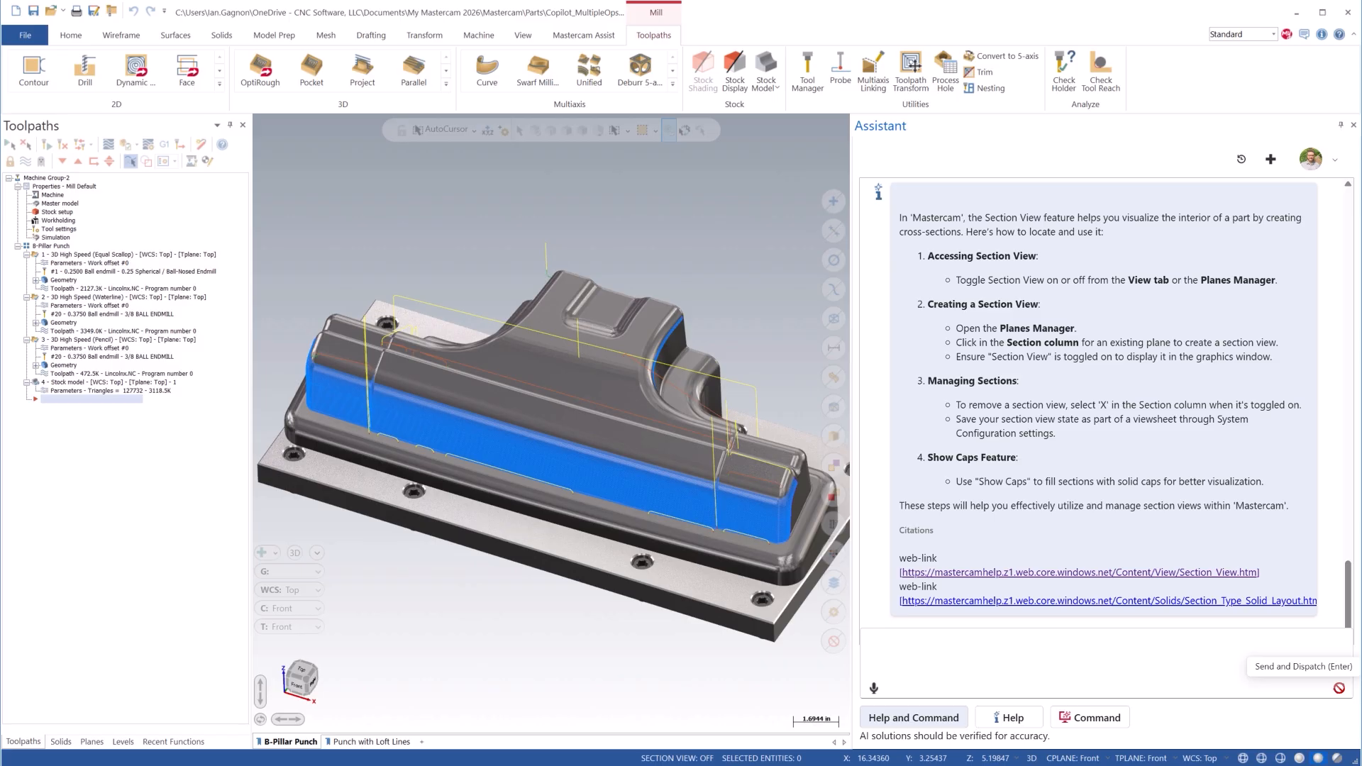
mouse_move(972, 579)
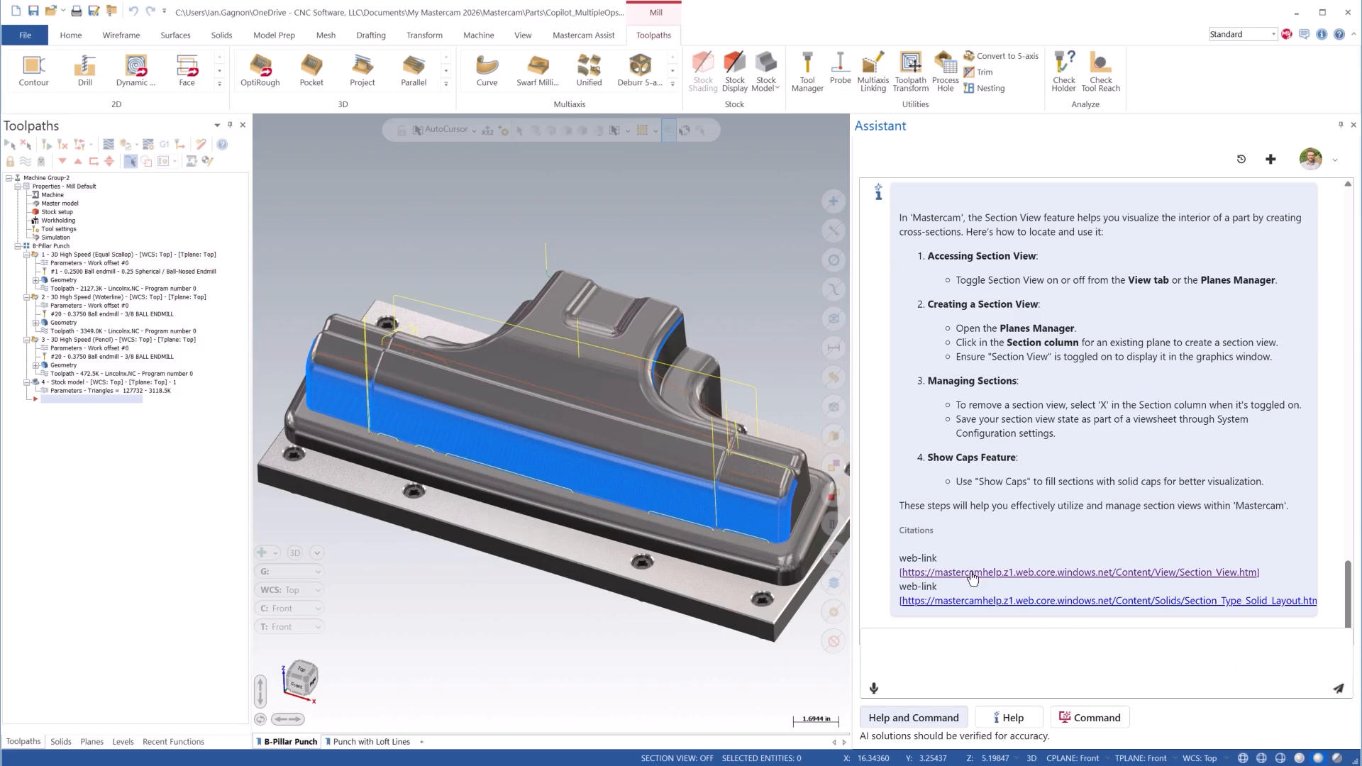
click(1076, 572)
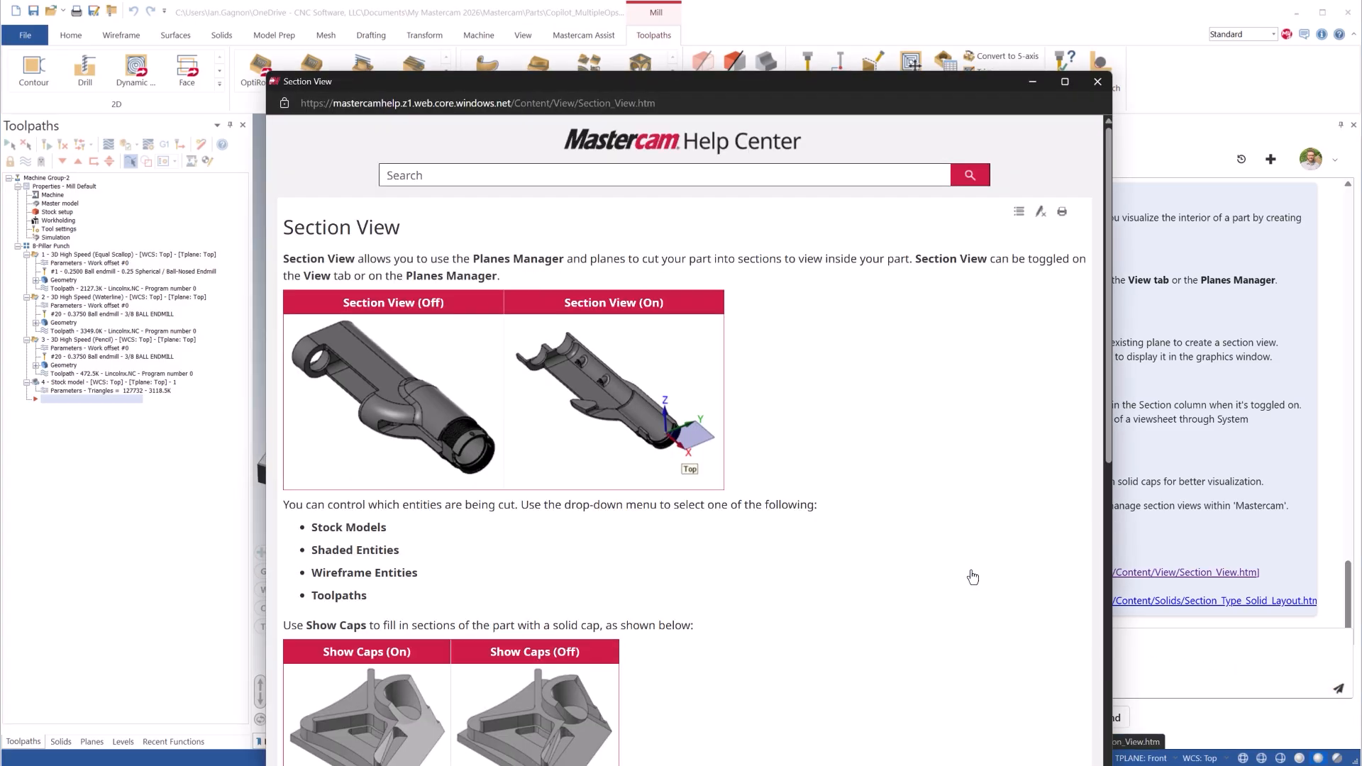
mouse_move(906, 95)
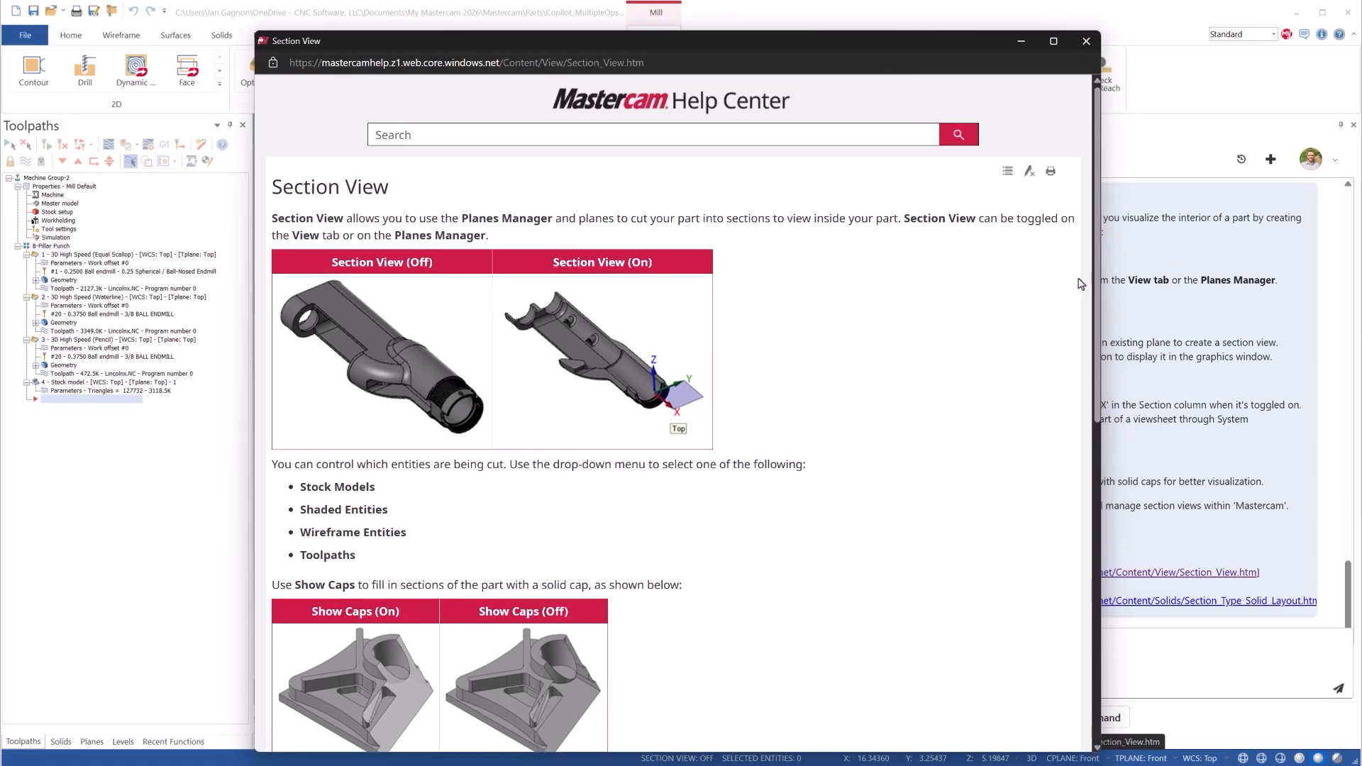
scroll(down, 3)
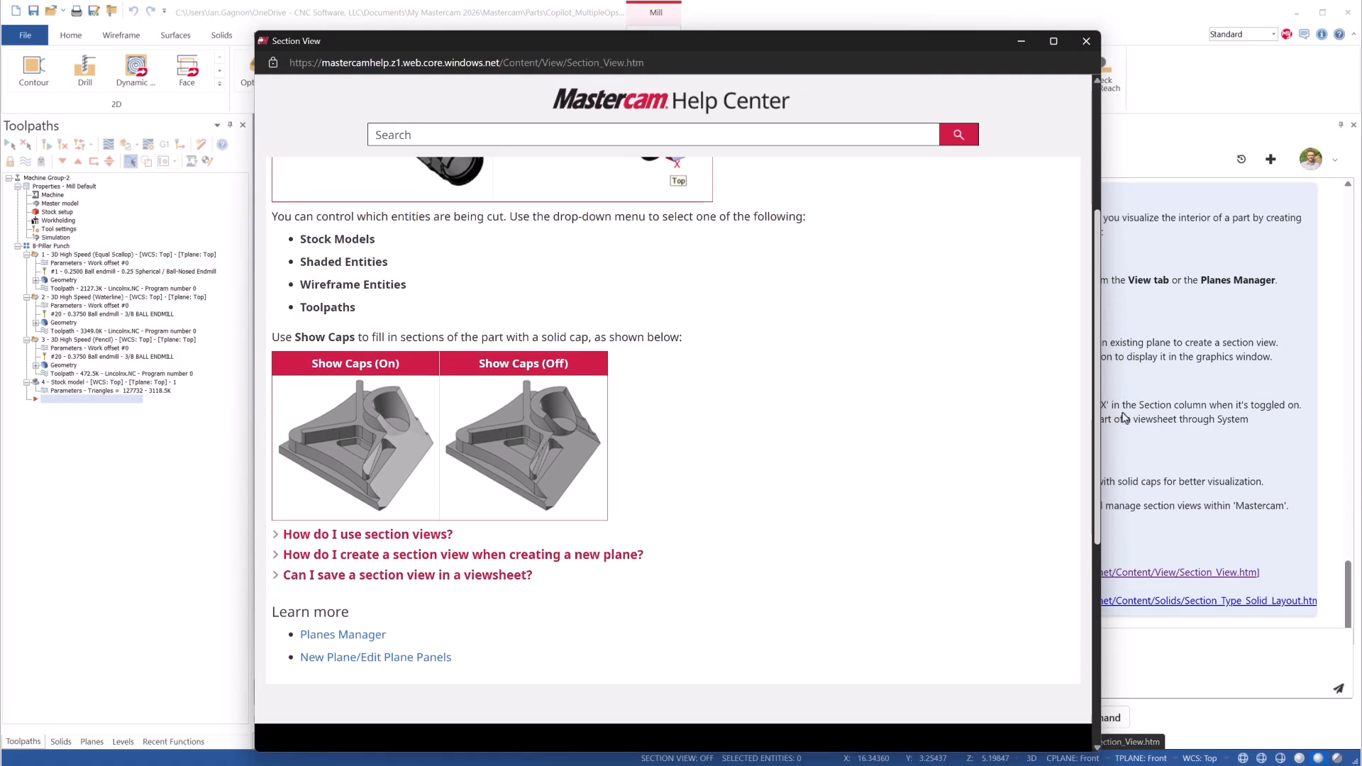
scroll(down, 3)
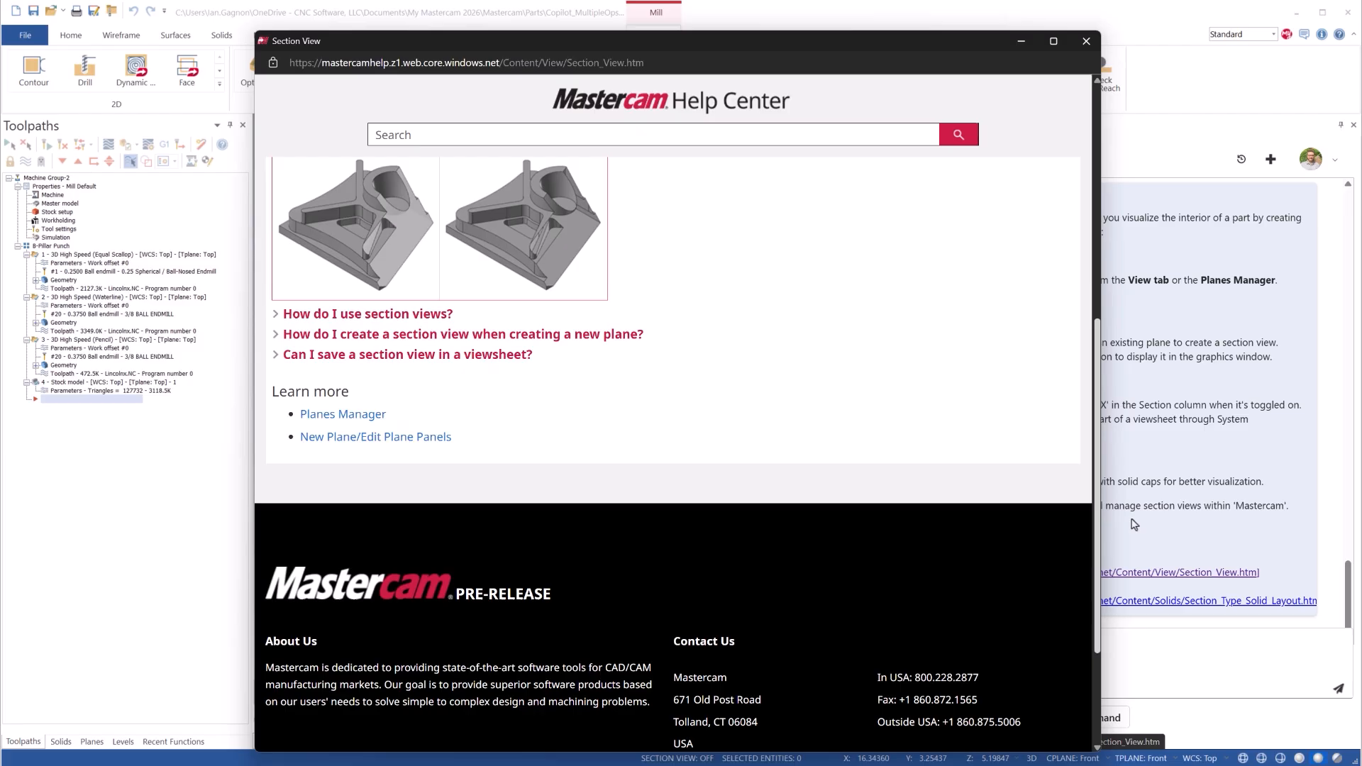